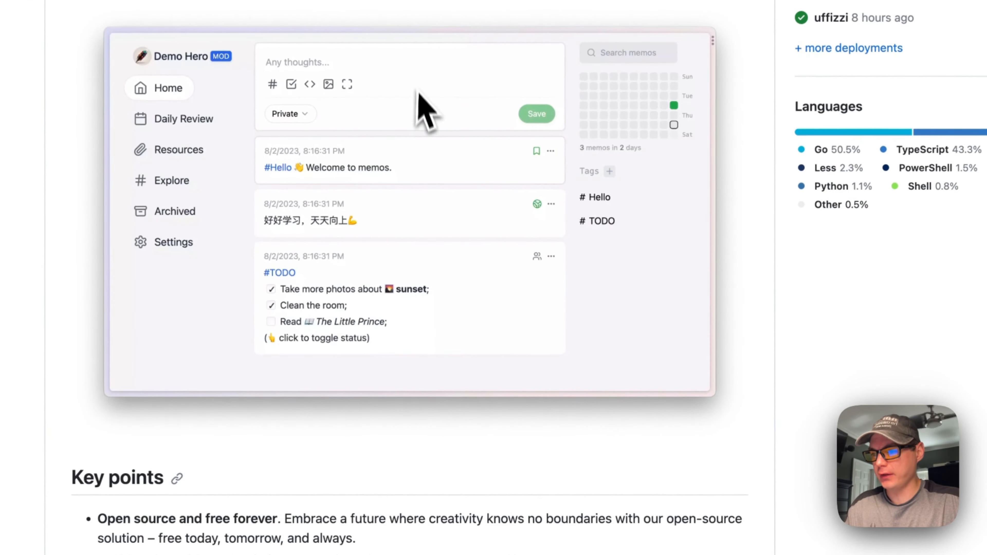
Scroll the Memos README down to its key points and Deploy with Docker section
scroll("down", 3)
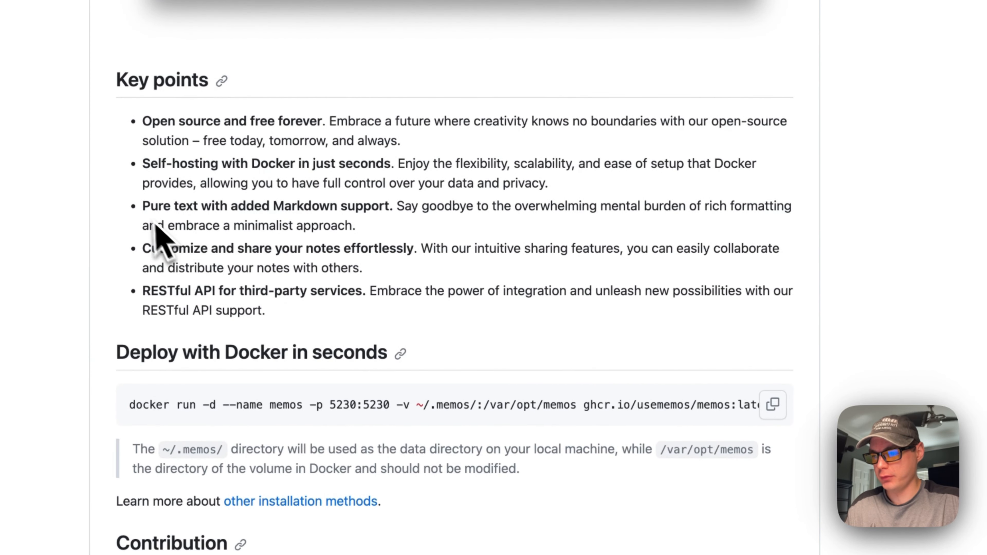
mouse_move(343, 202)
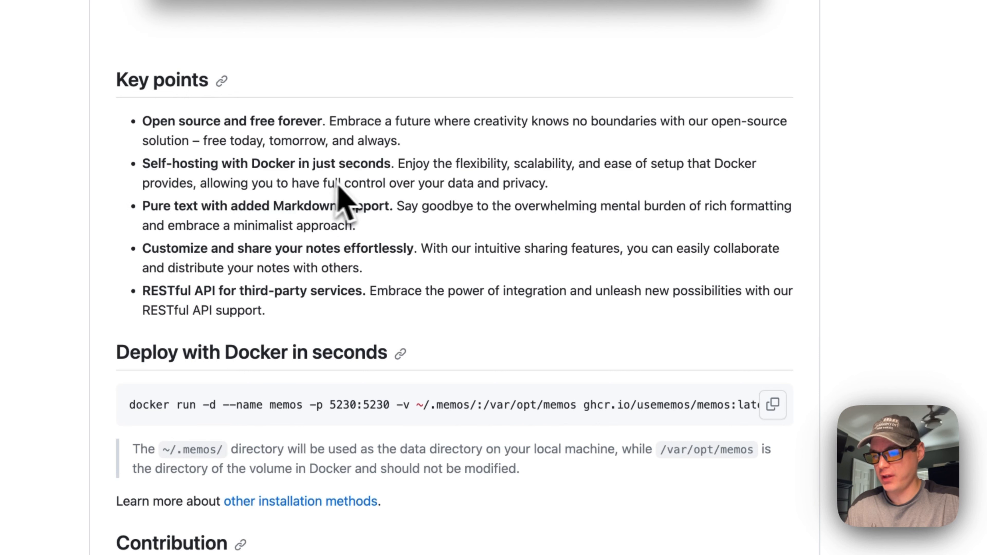
mouse_move(264, 241)
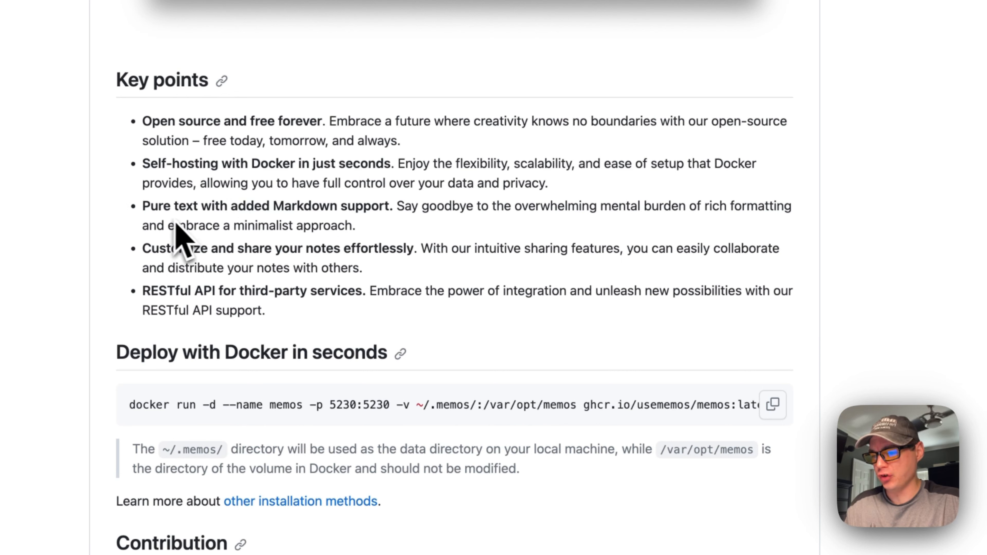
mouse_move(362, 242)
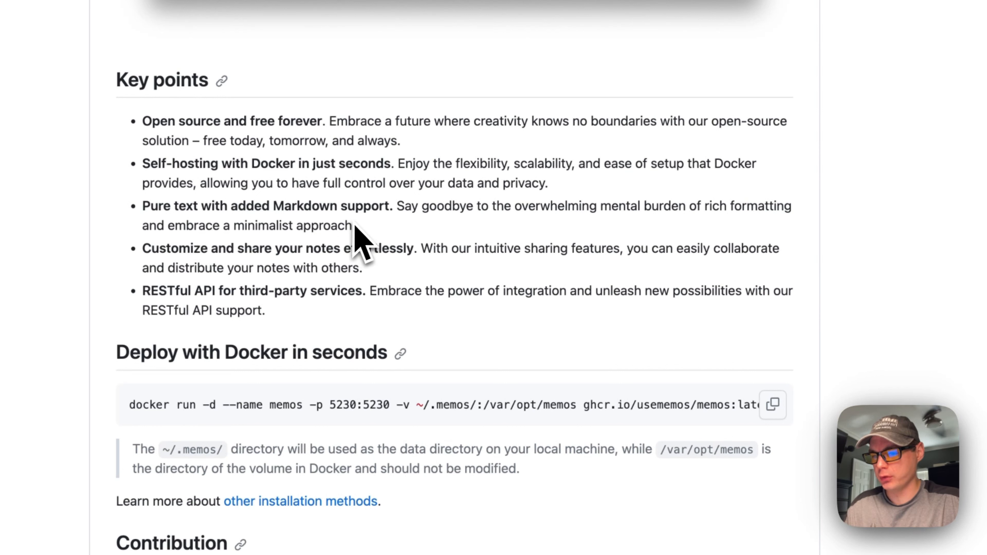
mouse_move(252, 277)
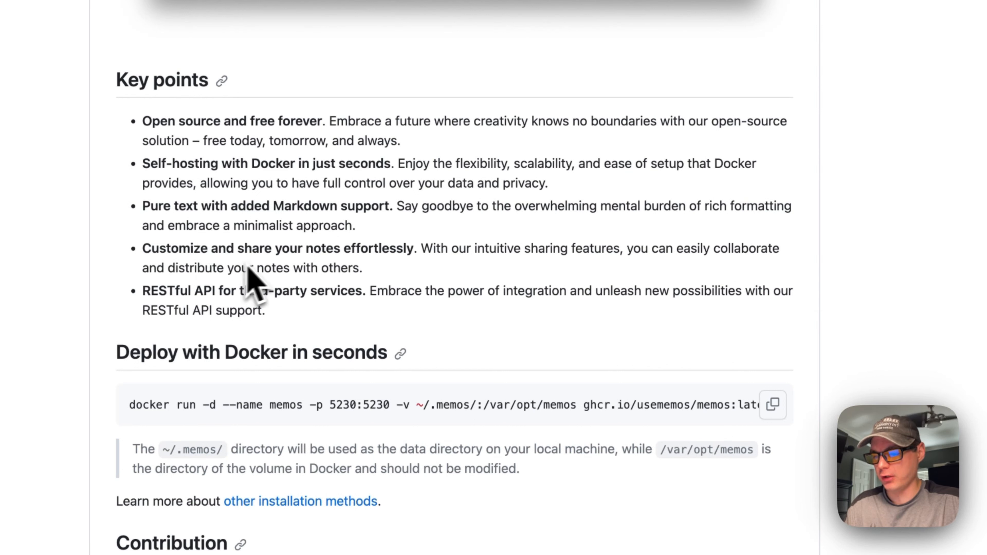
mouse_move(176, 321)
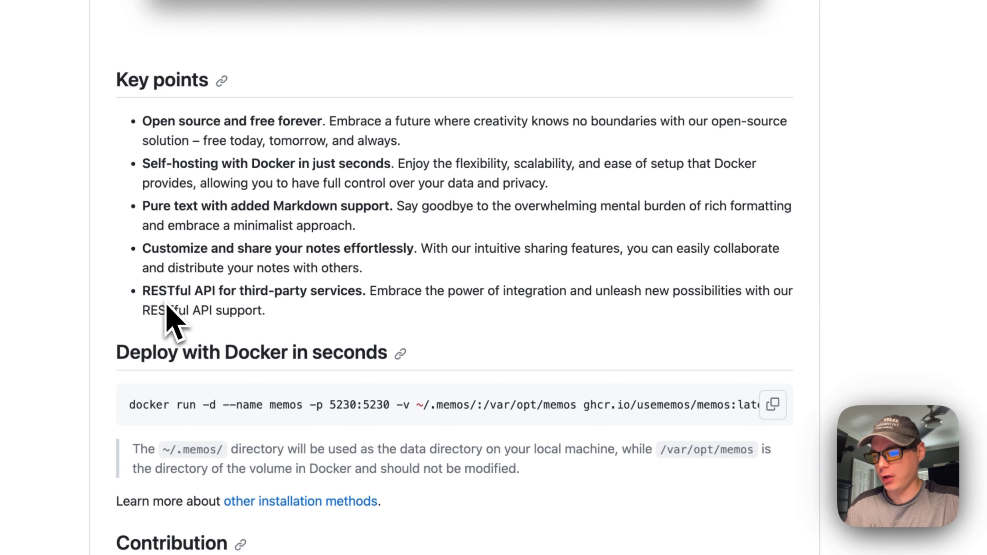
mouse_move(217, 317)
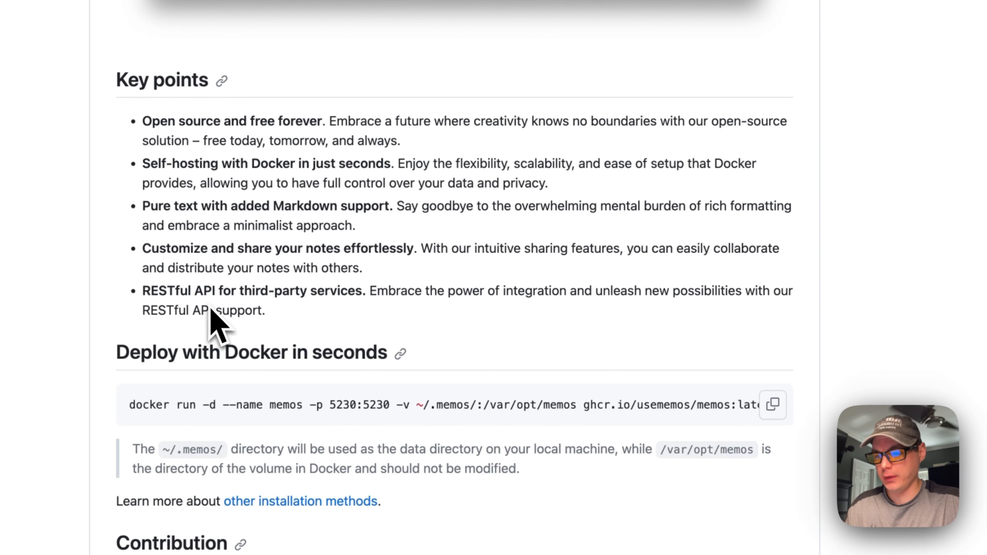
mouse_move(268, 333)
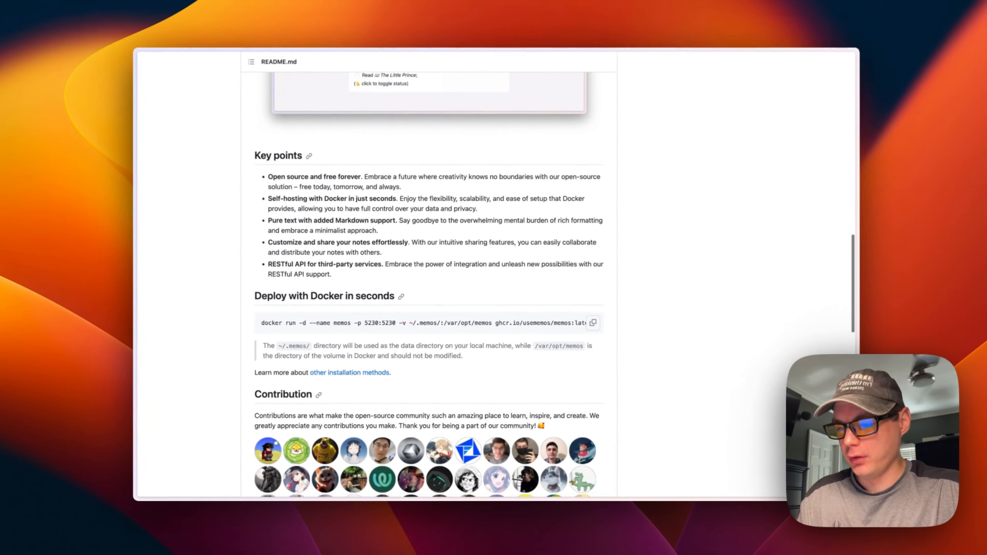
From the repository file list, enter the how-to-install-memos-on-portainer folder
scroll("up", 3)
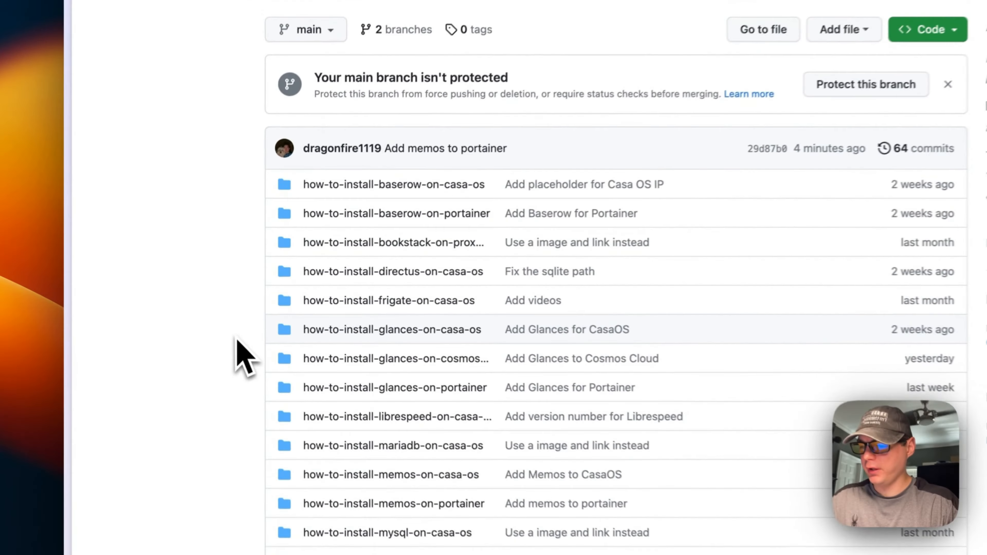
scroll("down", 3)
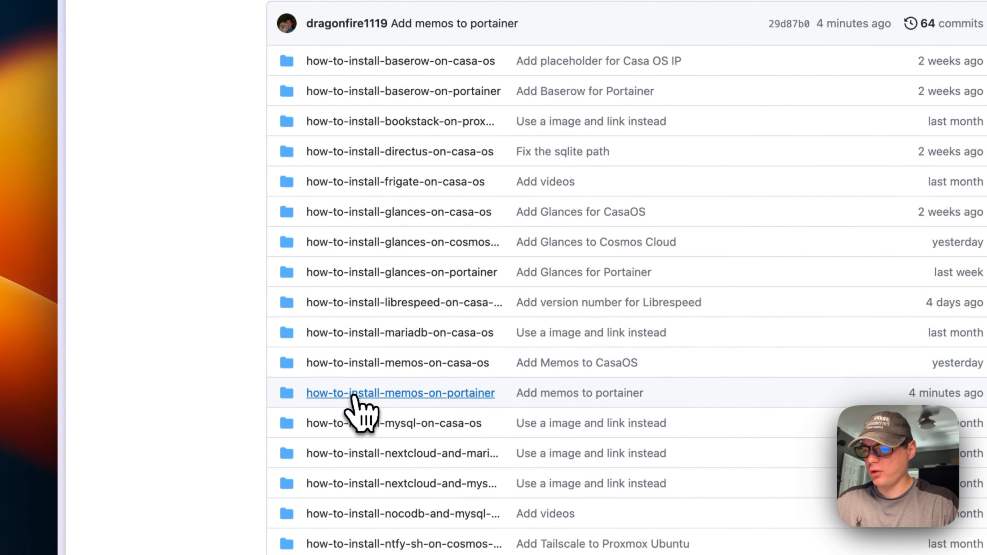
mouse_move(362, 409)
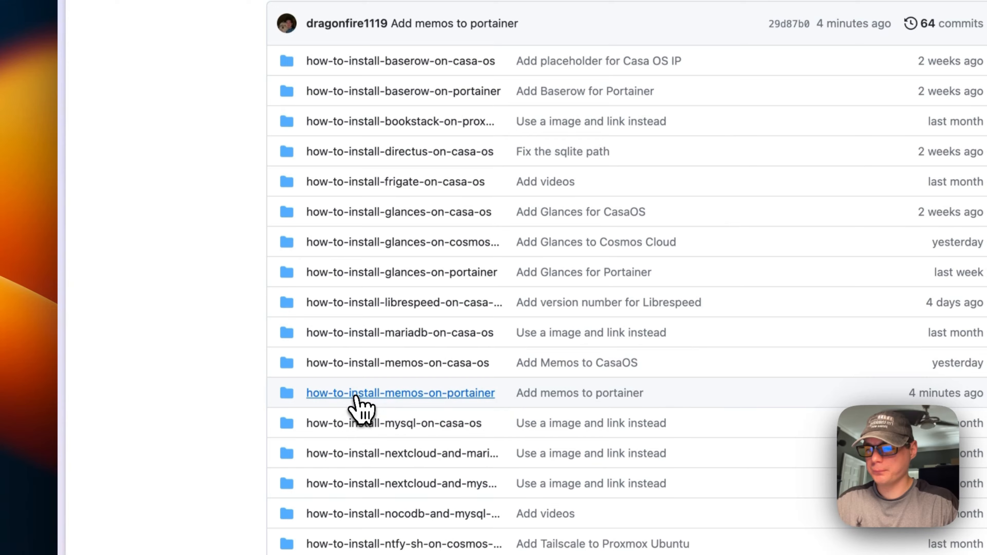
left_click(400, 393)
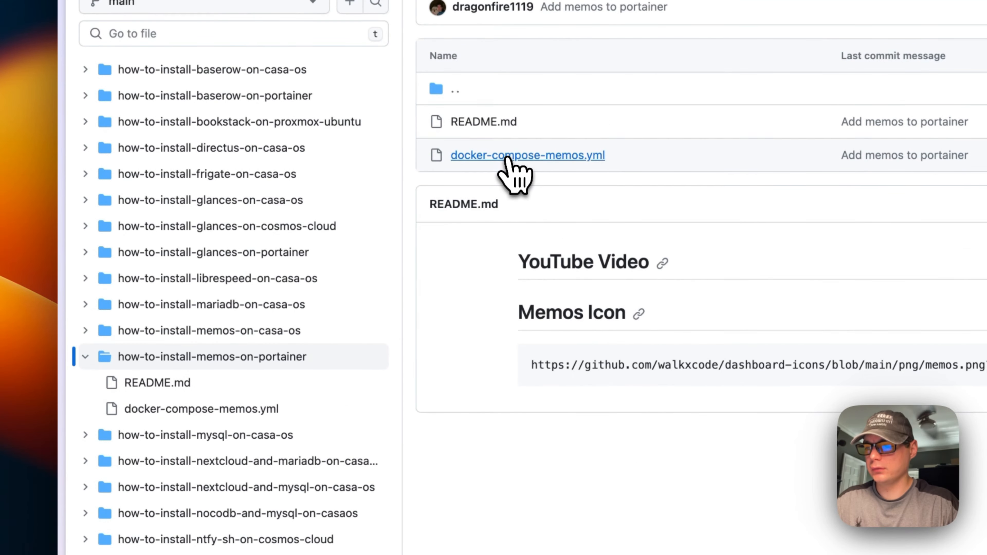
Review docker-compose-memos.yml's services, latest image tag and AppData volume path, then copy its contents
left_click(528, 154)
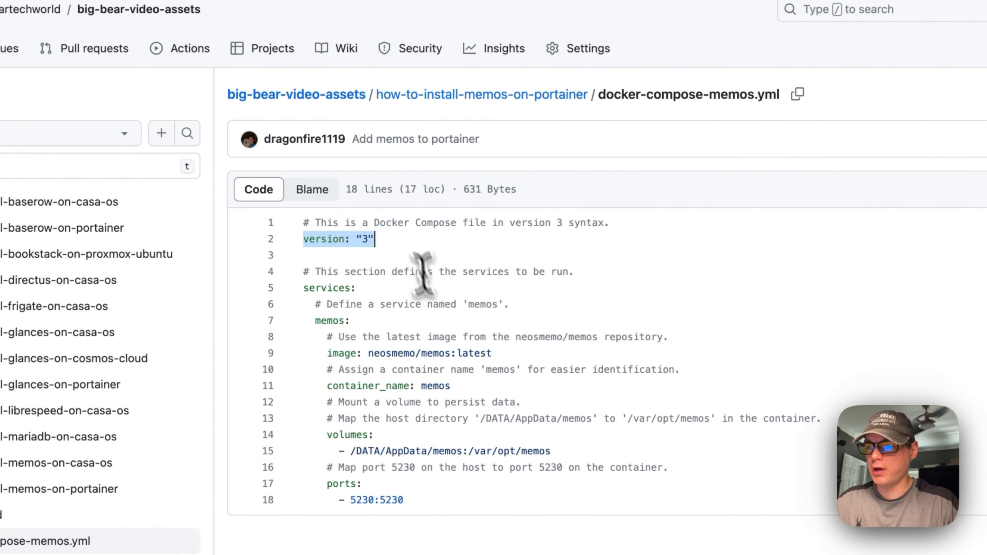
mouse_move(589, 238)
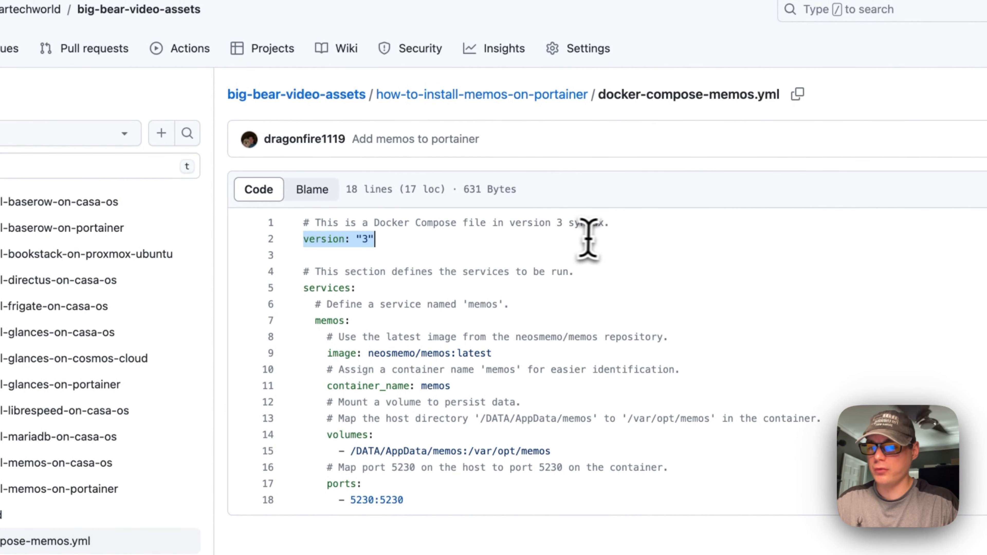
mouse_move(308, 281)
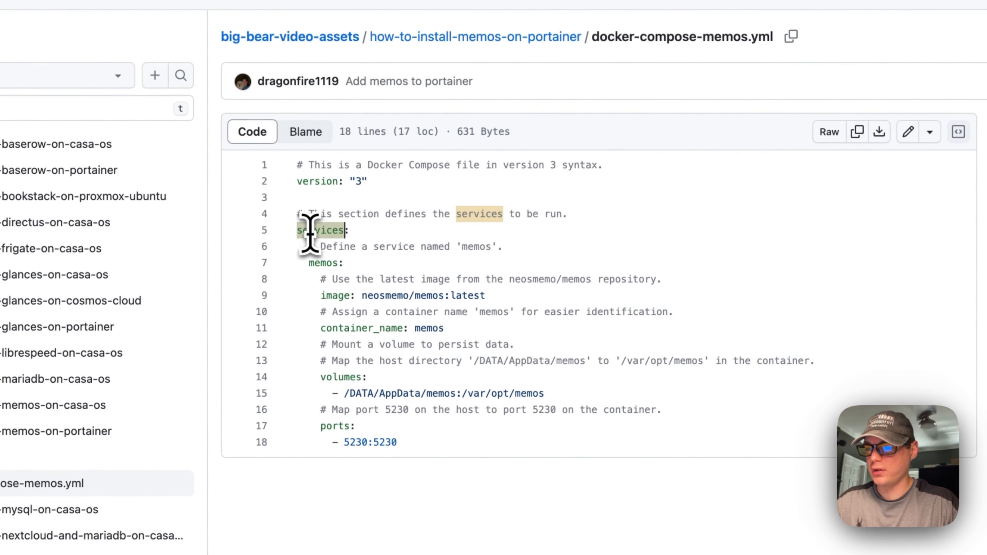
double_click(322, 263)
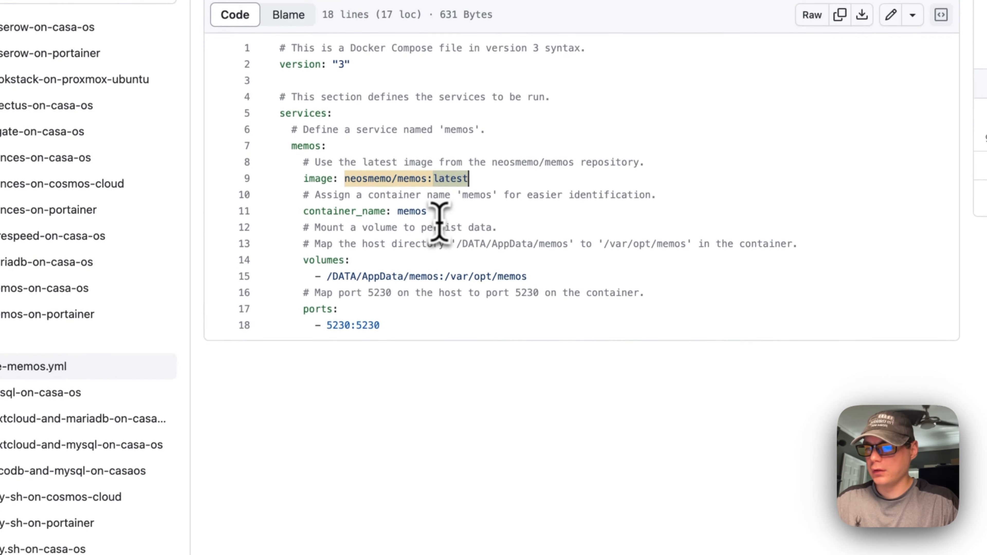
double_click(346, 211)
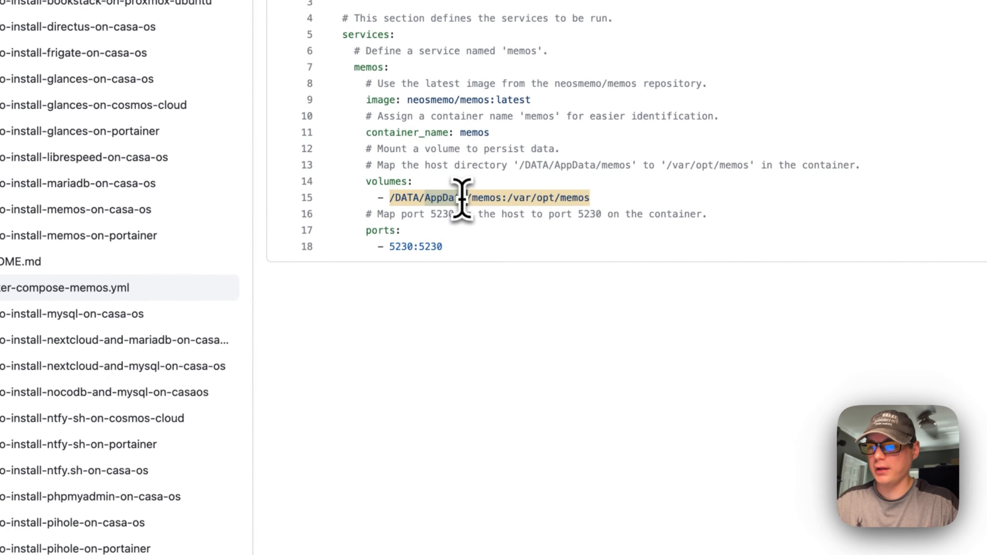
double_click(483, 198)
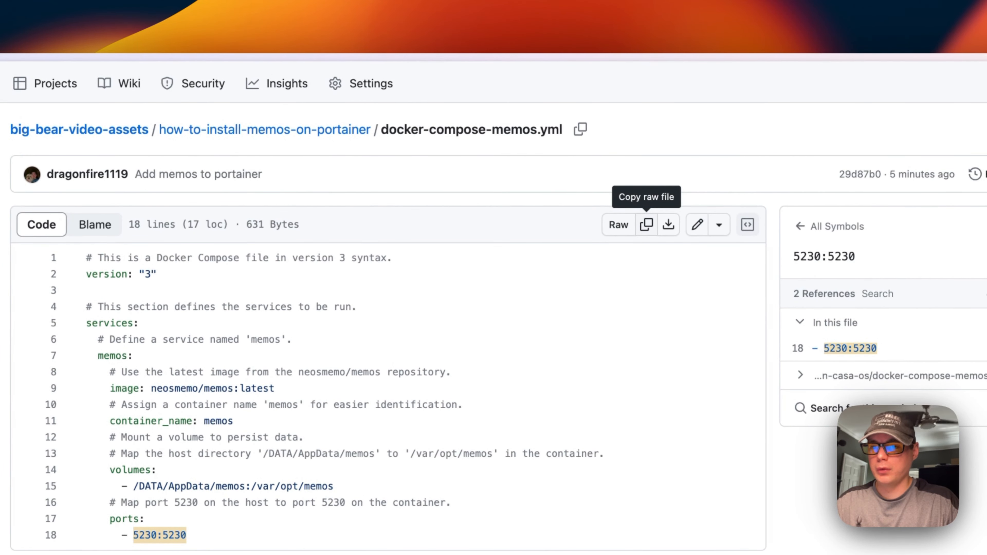
left_click(646, 225)
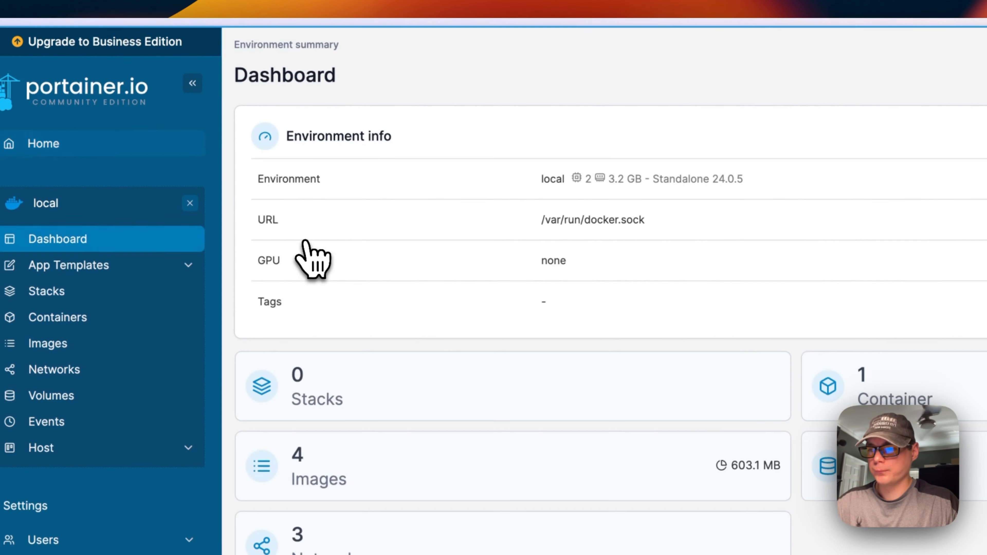
Create a stack named memos-stack from the pasted compose file and deploy it
left_click(45, 291)
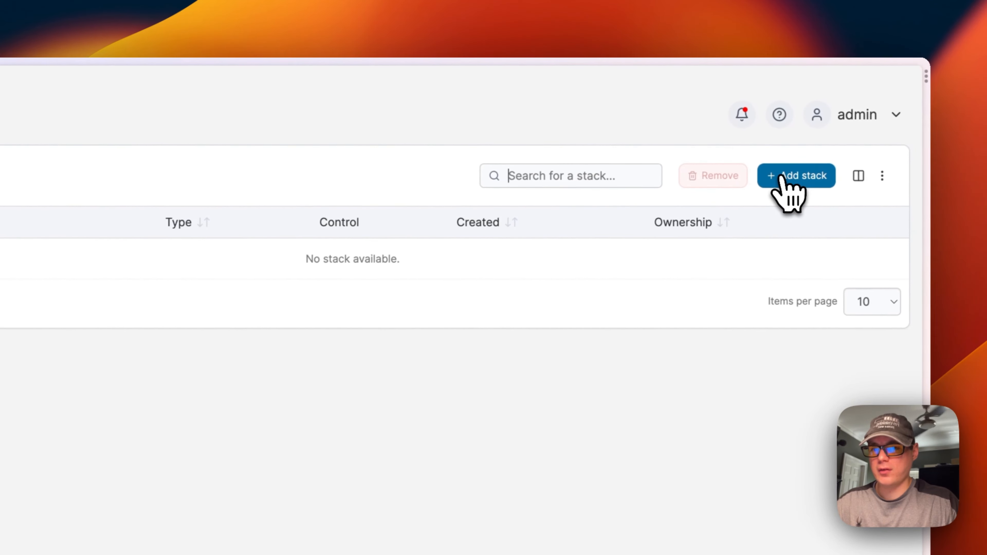
left_click(796, 176)
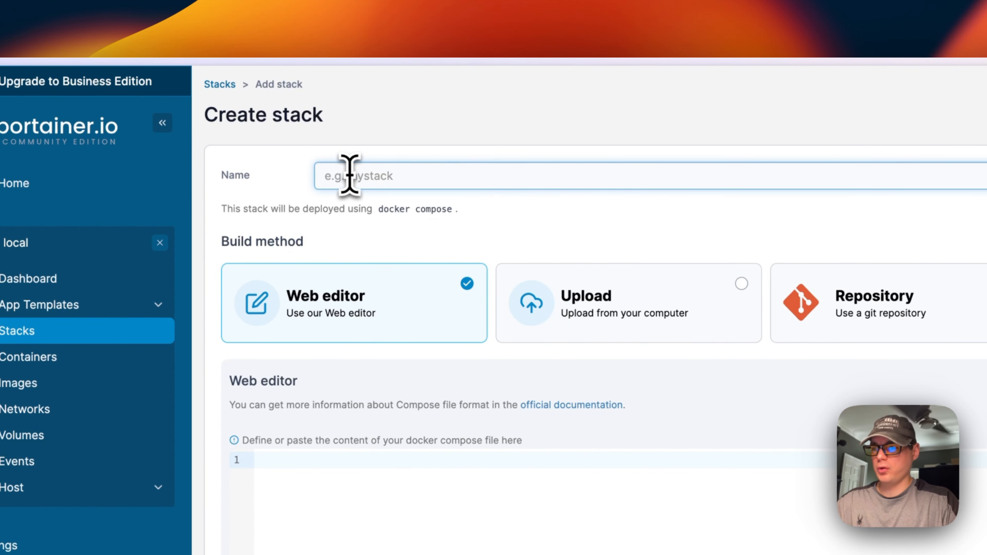
type("memos-st")
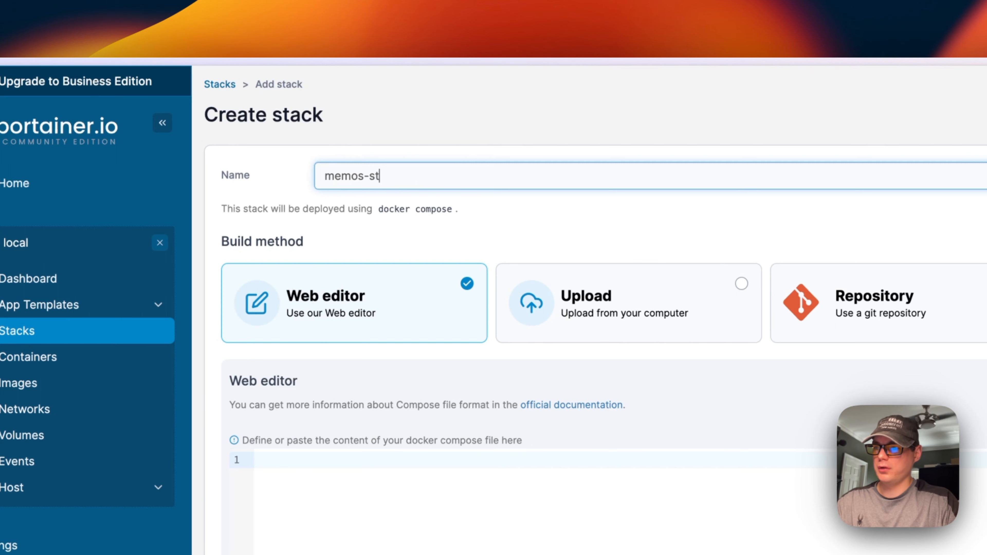
type("ack")
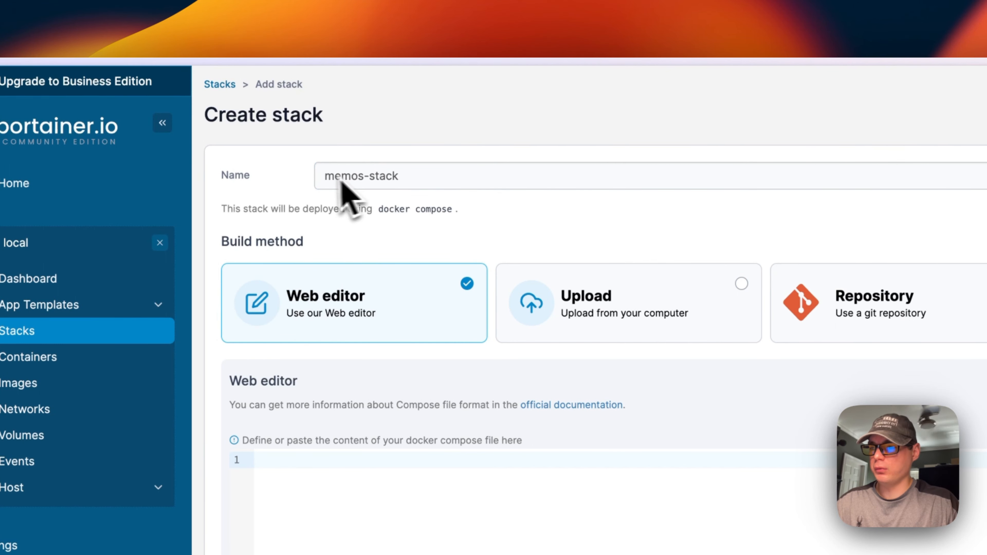
scroll("down", 3)
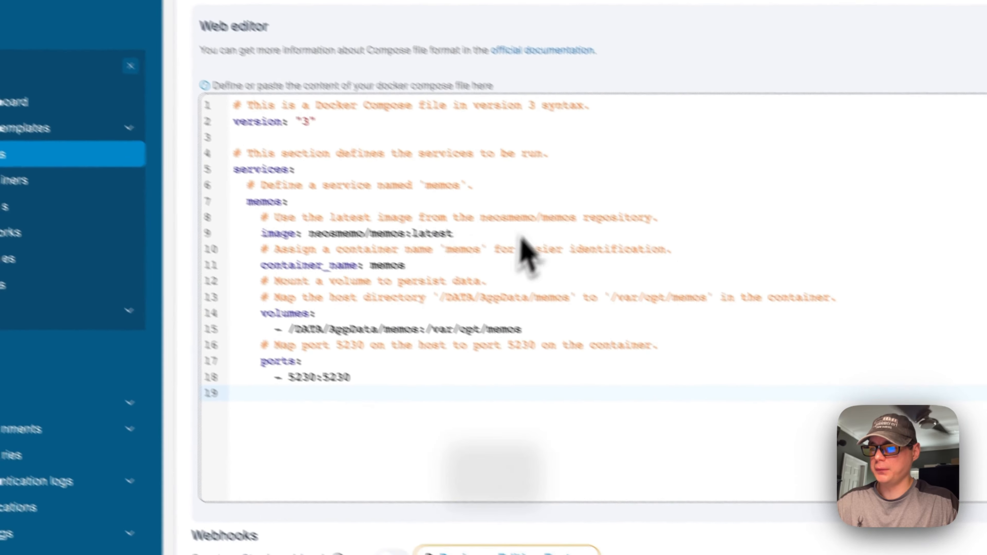
scroll("down", 3)
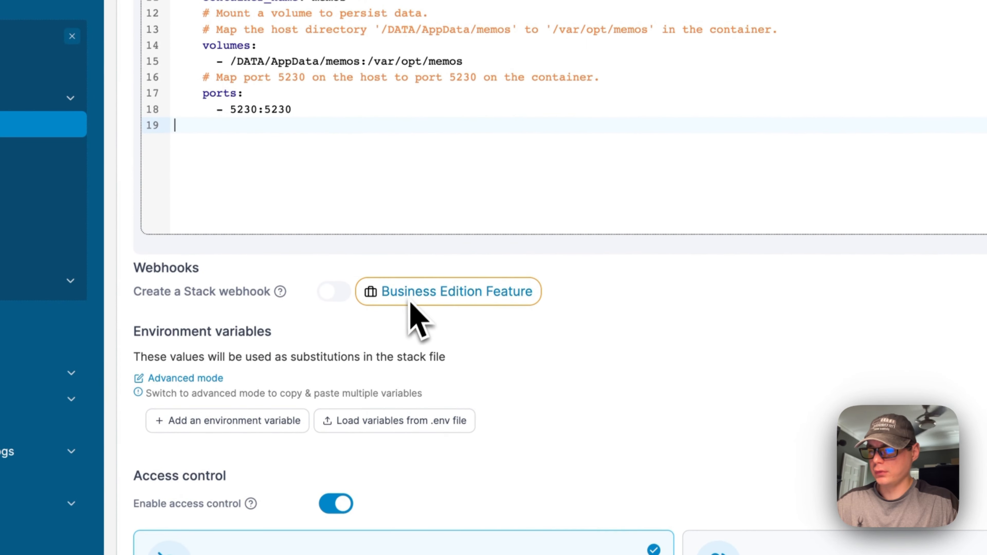
scroll("down", 3)
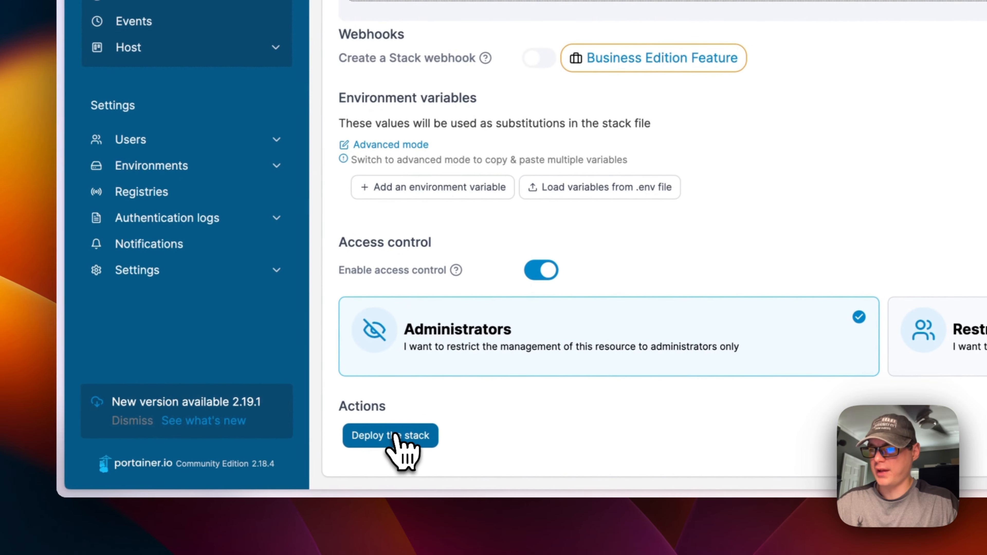
left_click(389, 436)
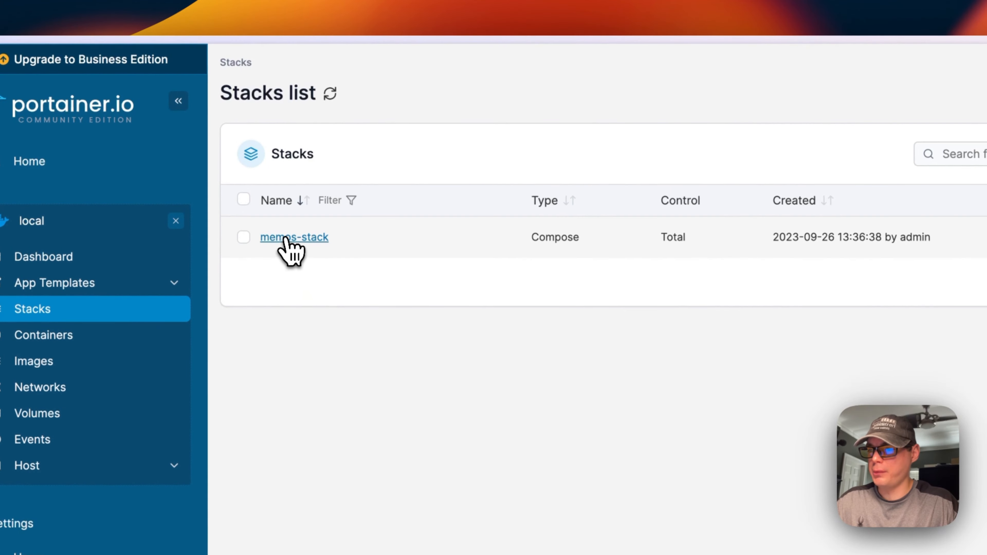
Open memos-stack's compose editor, start a redeploy and dismiss the force-update confirmation
left_click(293, 237)
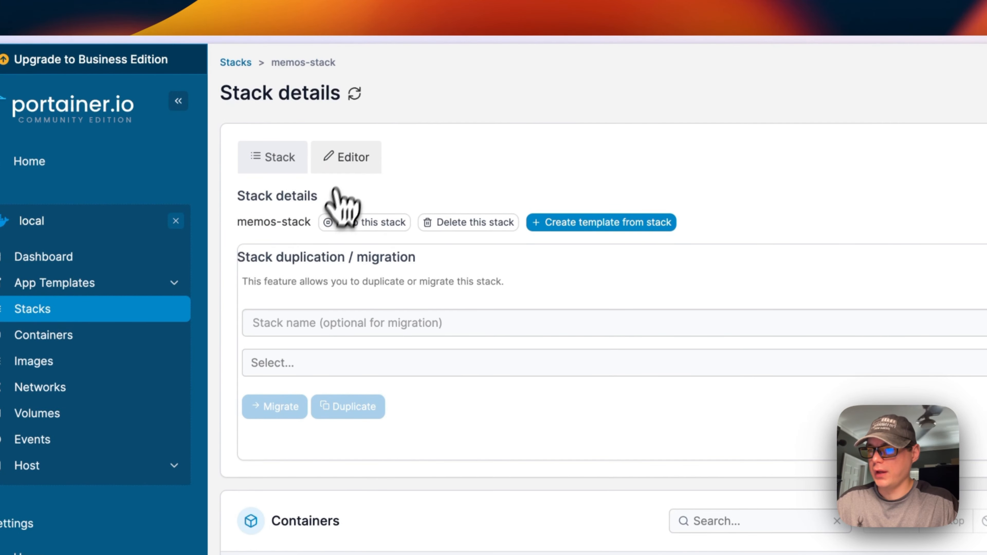
left_click(346, 157)
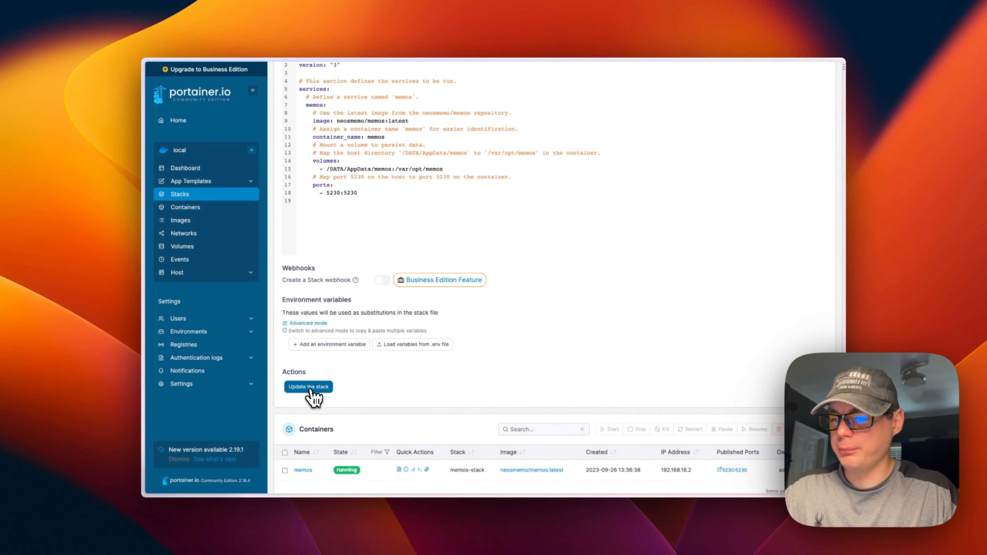
left_click(308, 387)
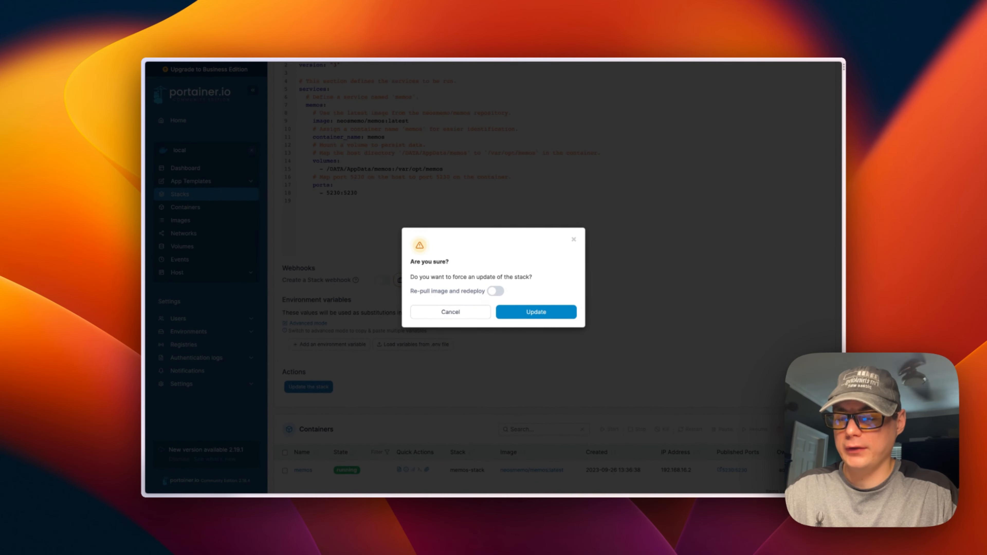
mouse_move(396, 239)
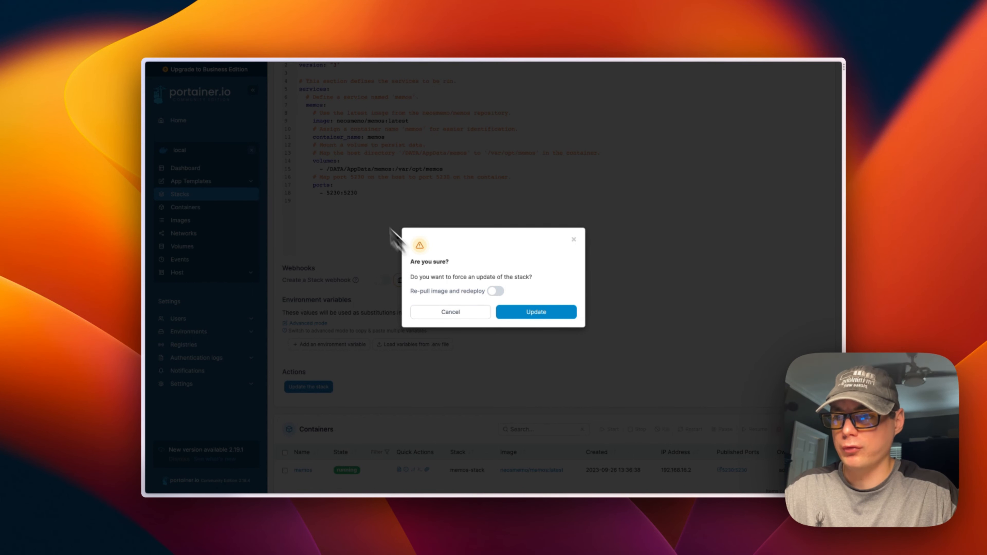
mouse_move(466, 267)
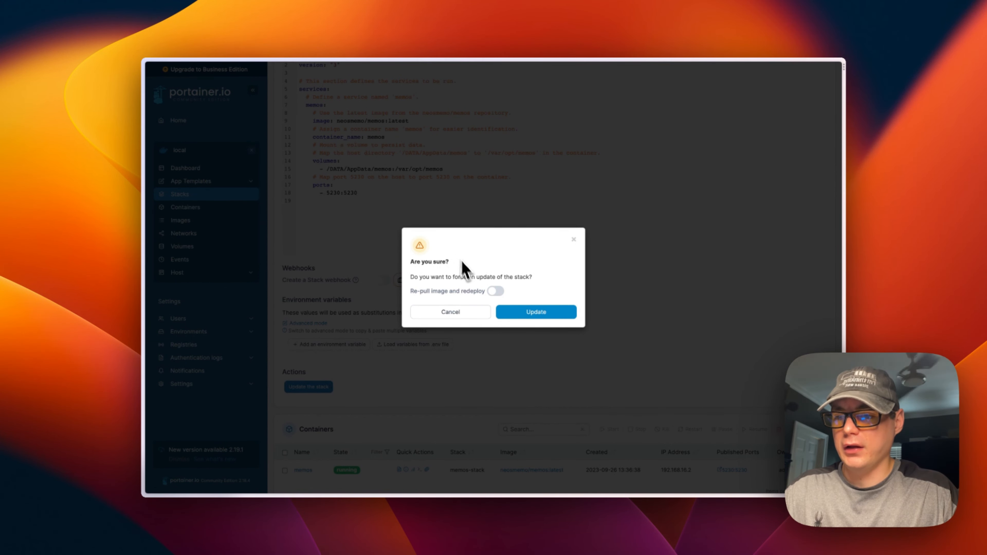
mouse_move(471, 303)
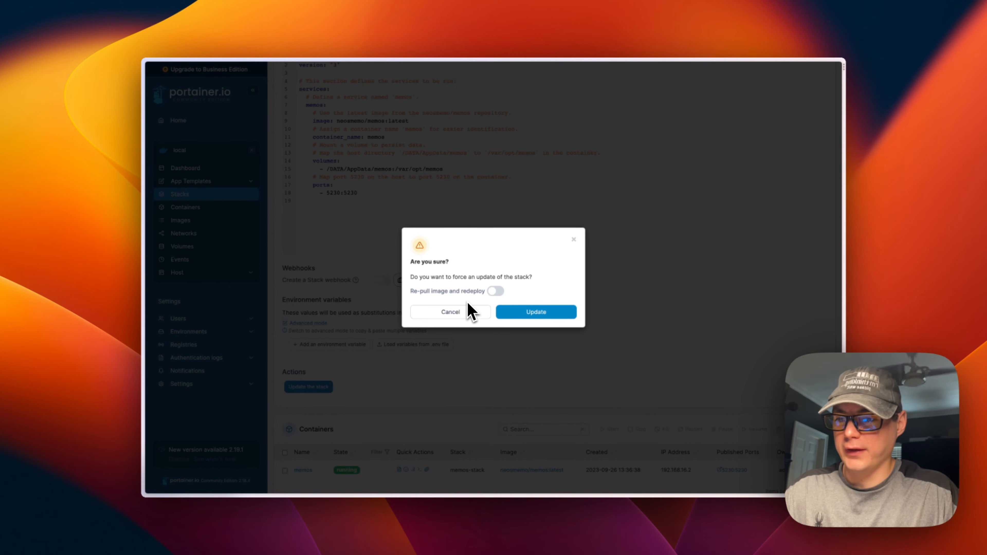
left_click(450, 312)
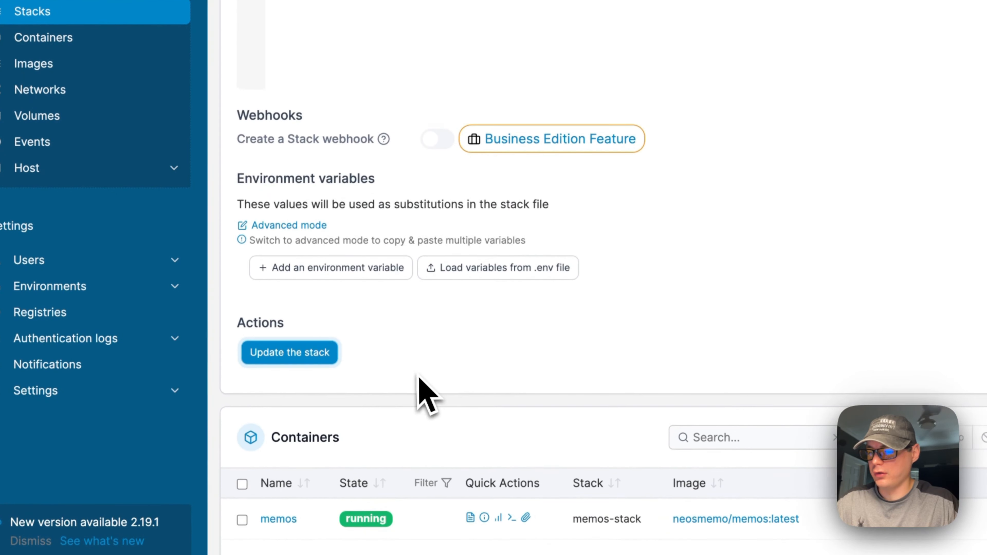
In the memos container details, note the published port and set the restart policy to Unless Stopped
scroll("down", 3)
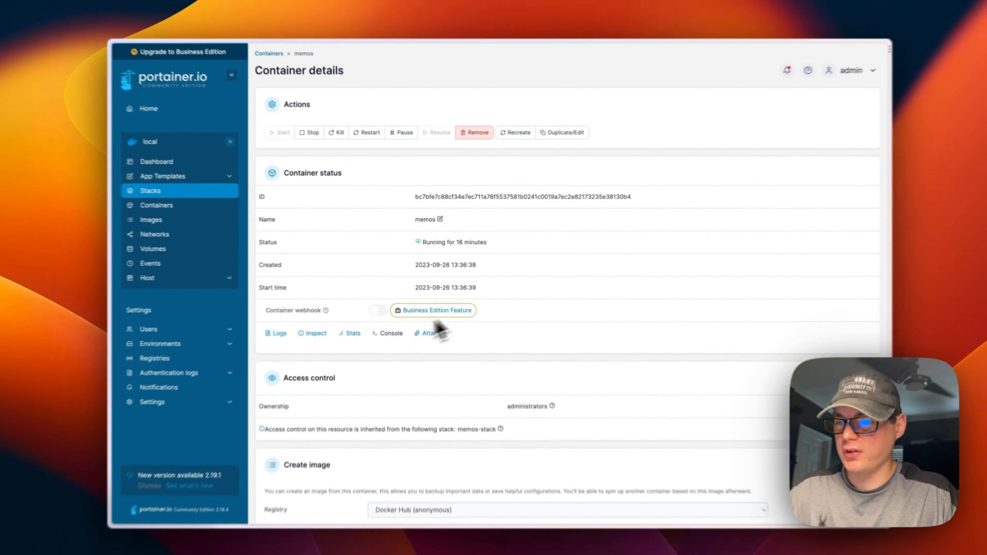
scroll("down", 3)
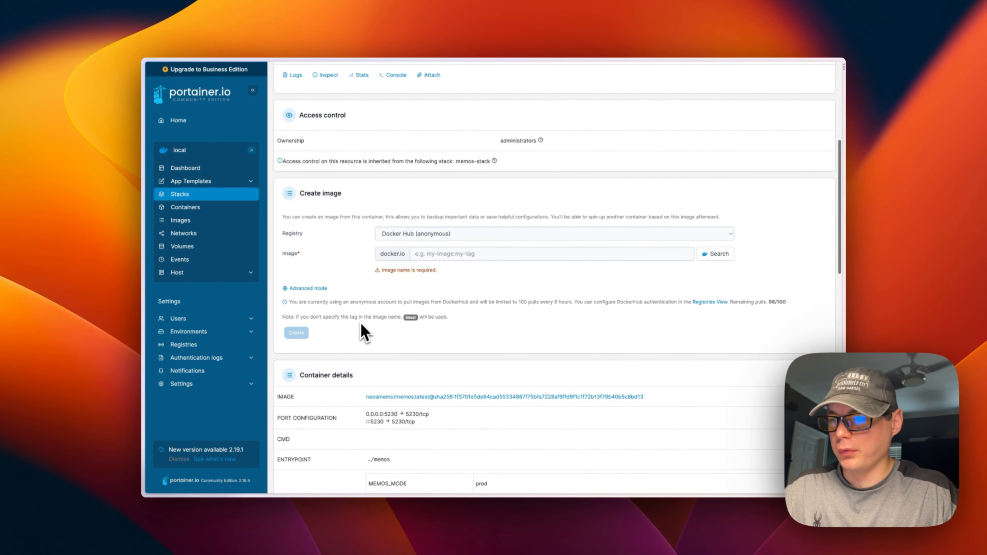
scroll("down", 3)
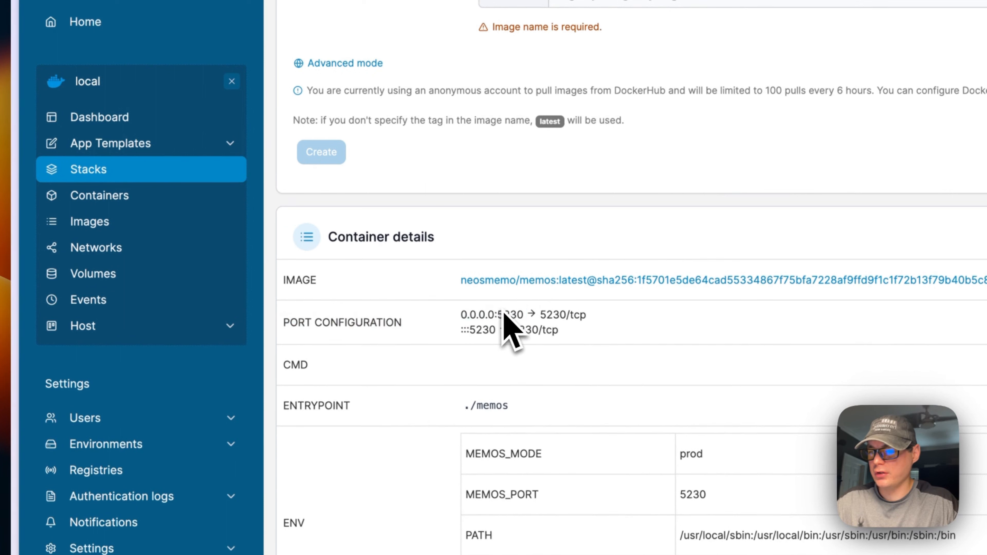
mouse_move(566, 340)
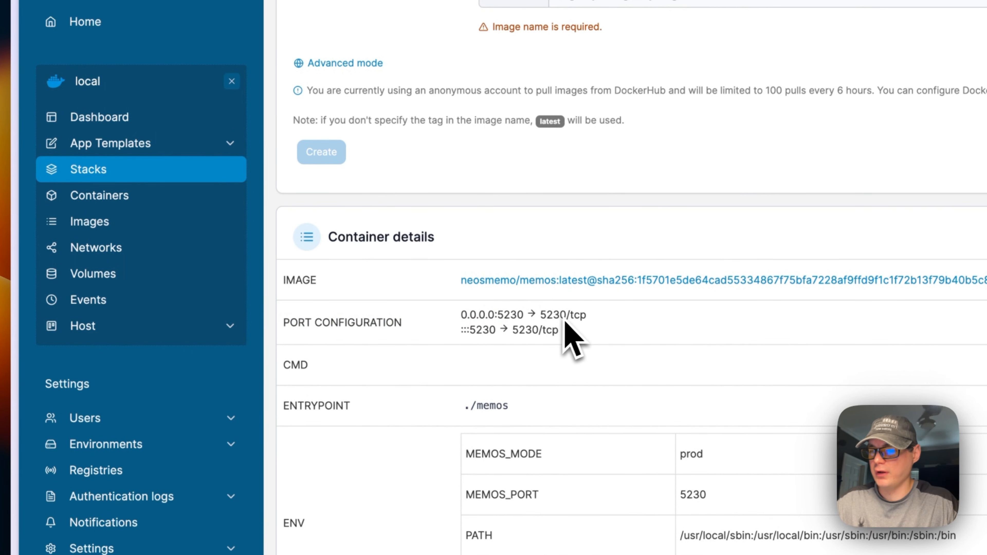
double_click(510, 315)
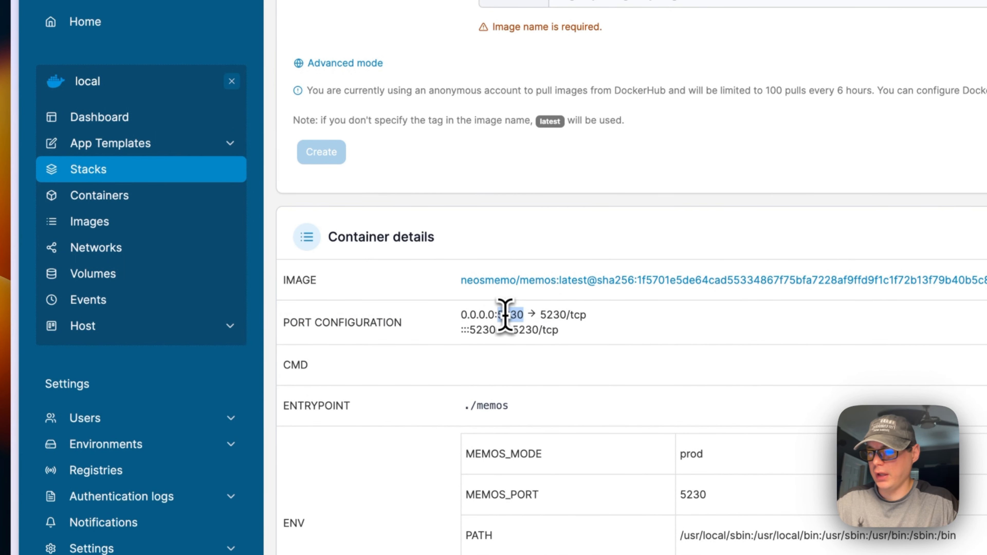
scroll("down", 3)
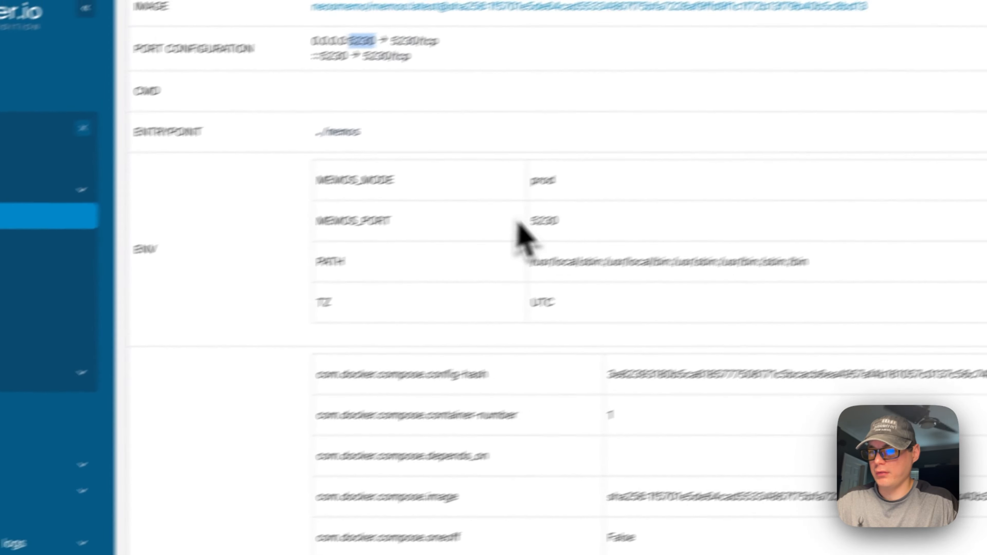
scroll("down", 3)
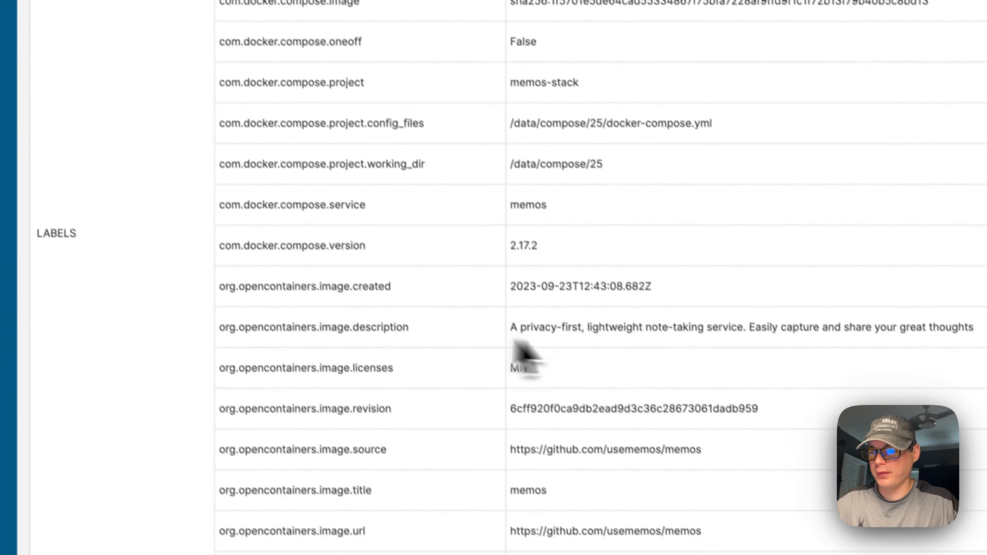
scroll("down", 3)
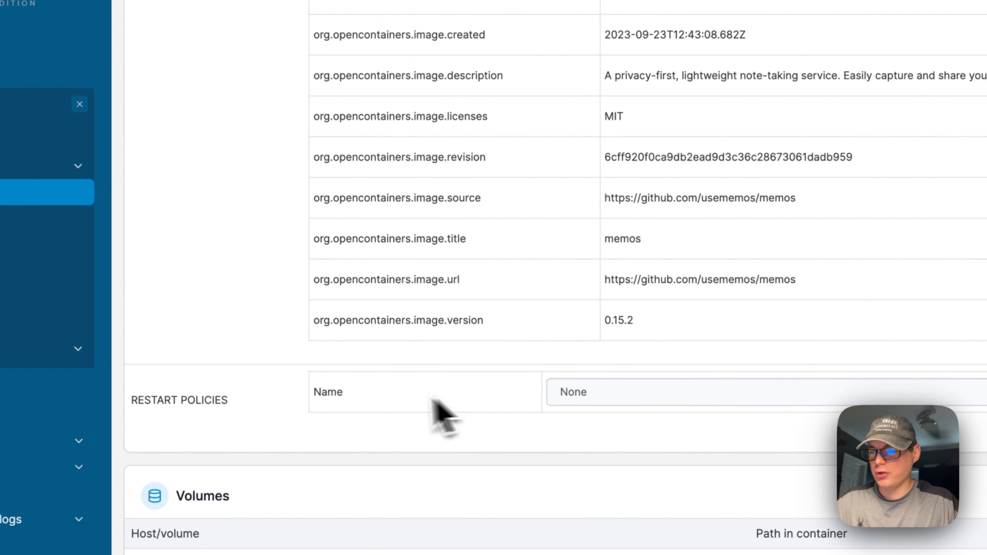
left_click(573, 392)
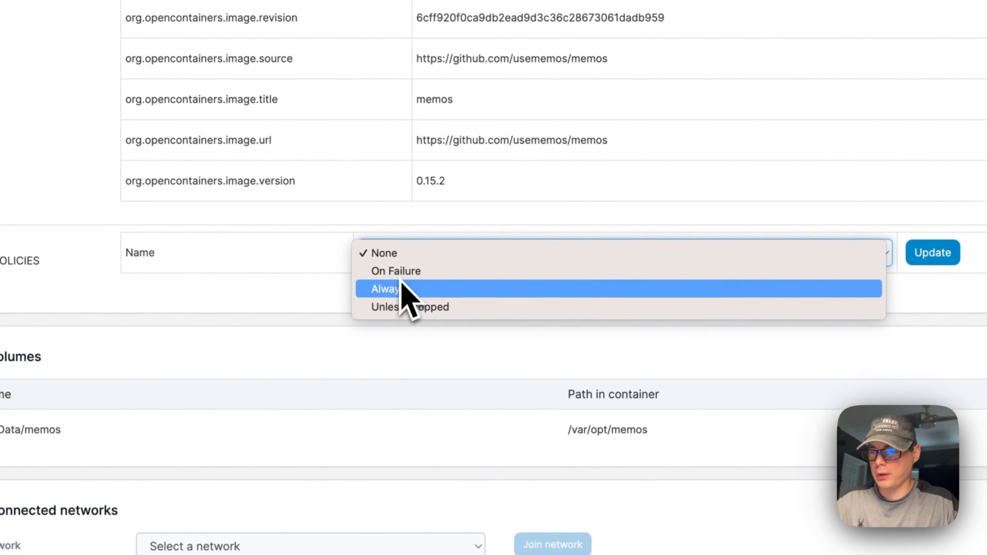
left_click(409, 307)
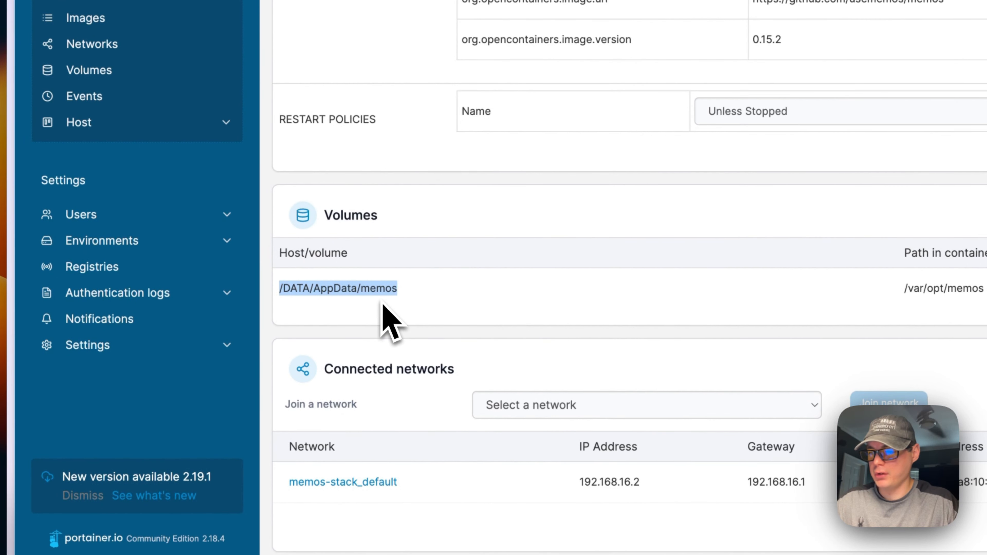
scroll("down", 3)
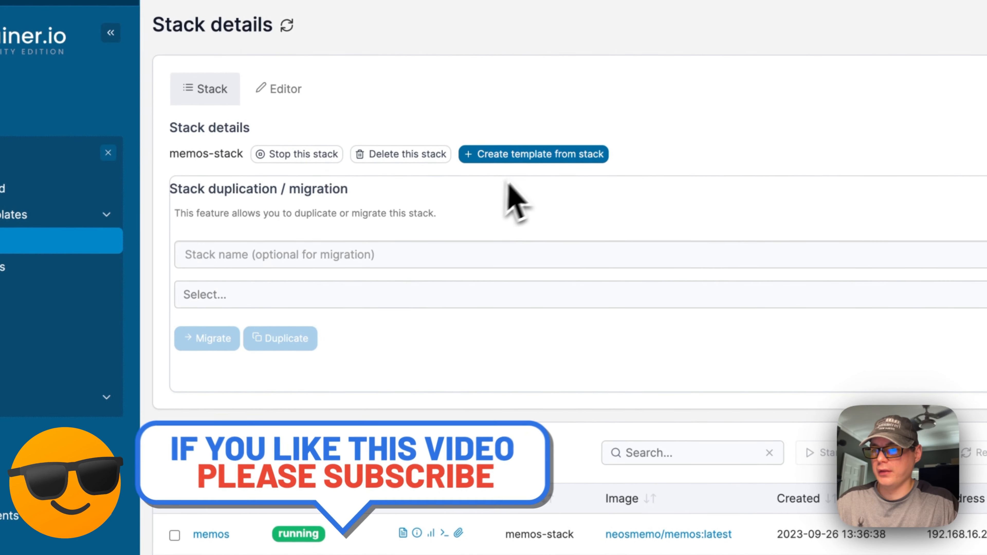
scroll("down", 3)
type("http://192.168.1.193:5230")
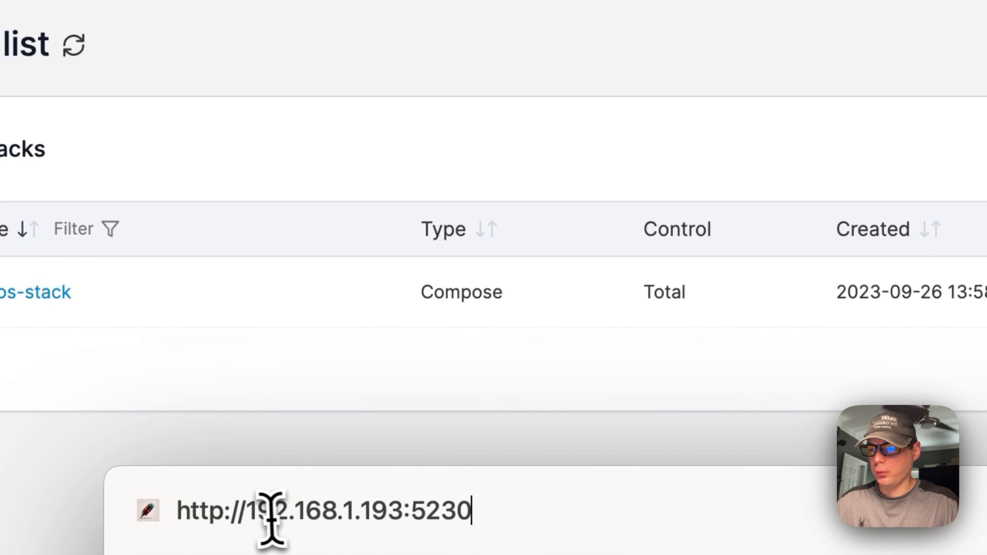
double_click(321, 511)
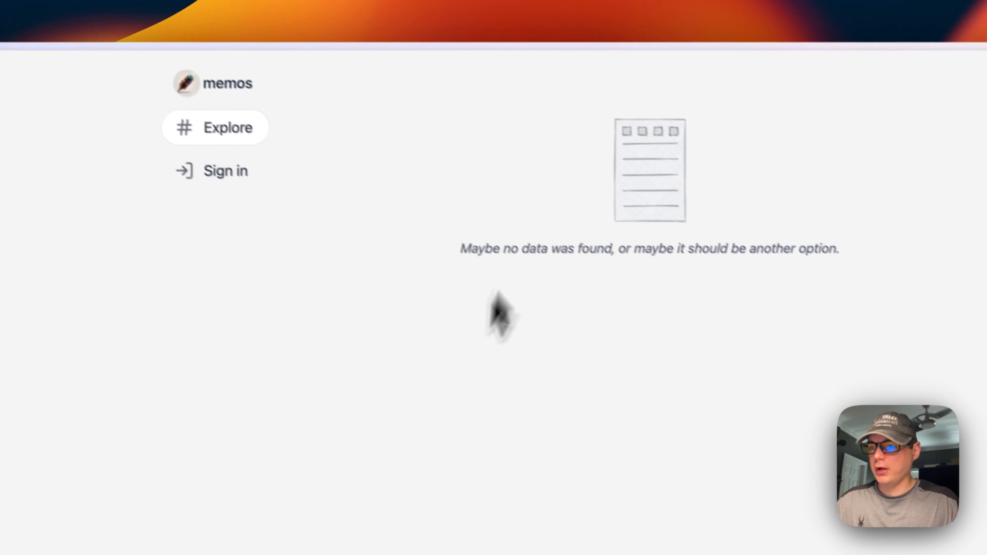
Register an admin account with username admin as the Memos site host and sign in
left_click(225, 171)
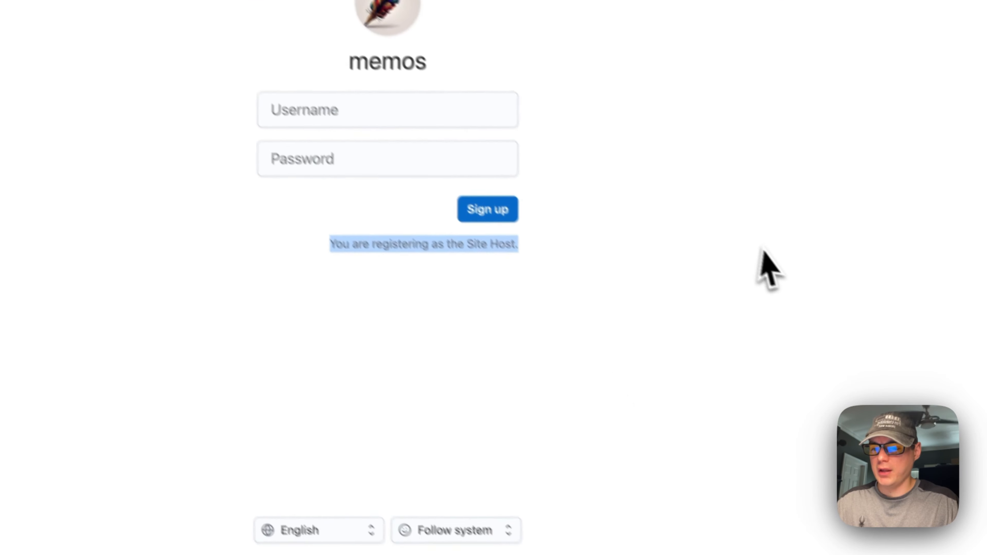
type("admin")
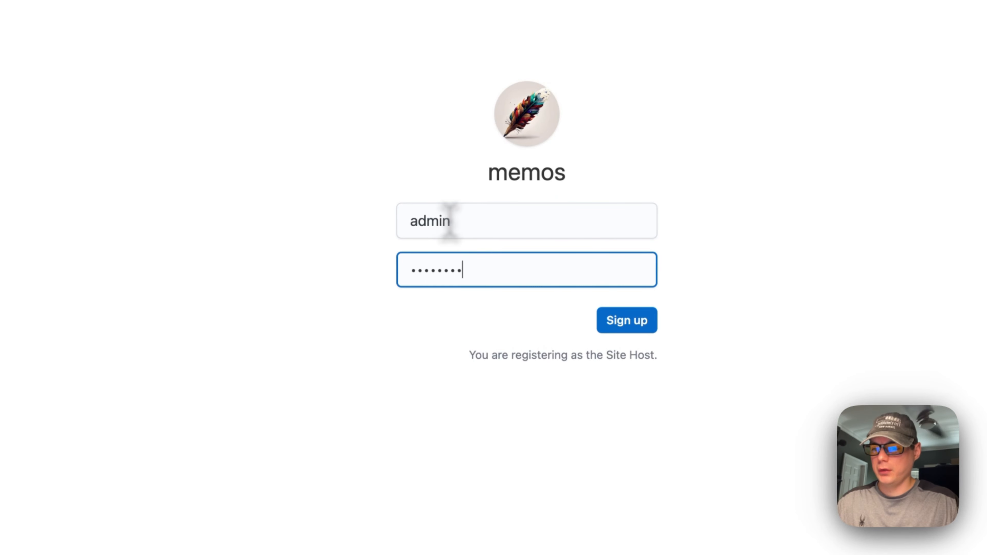
left_click(626, 320)
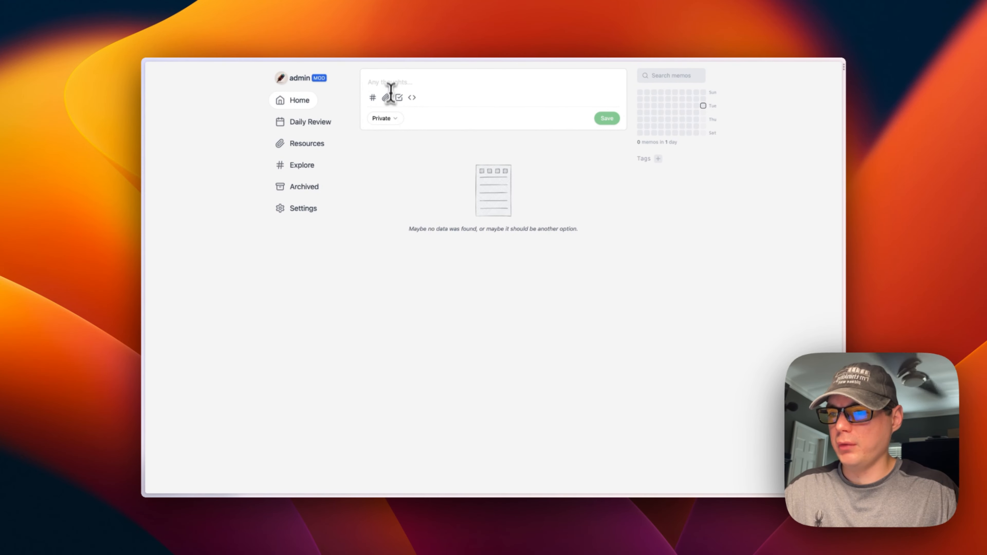
Save memos 'testing' and 'cool', create tag testing and save a #testing memo
type("testing")
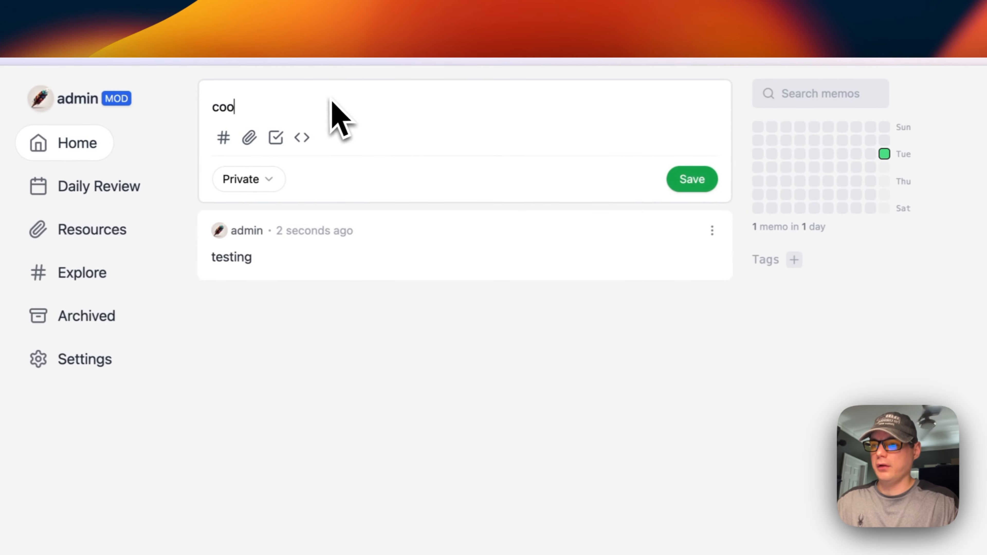
left_click(691, 179)
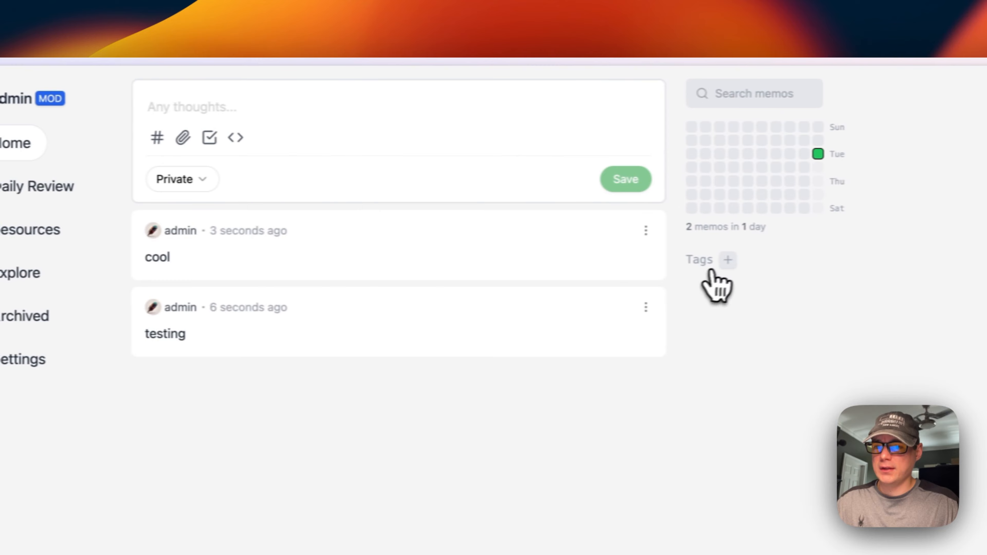
left_click(728, 259)
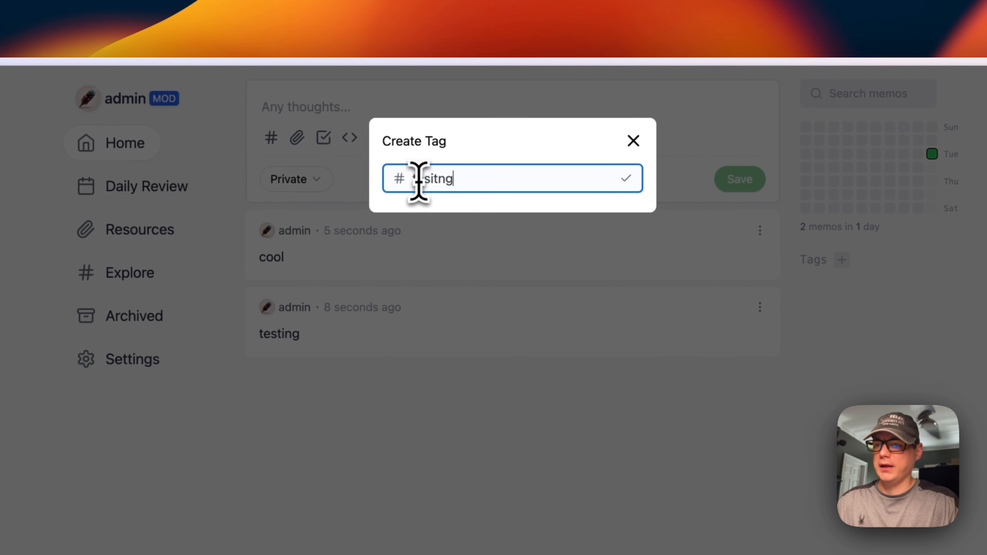
left_click(625, 178)
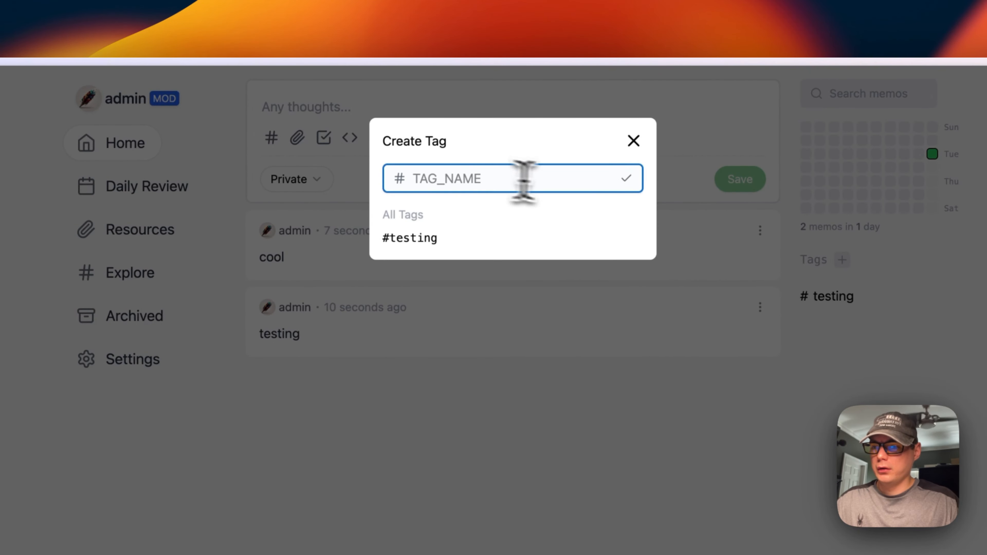
left_click(634, 140)
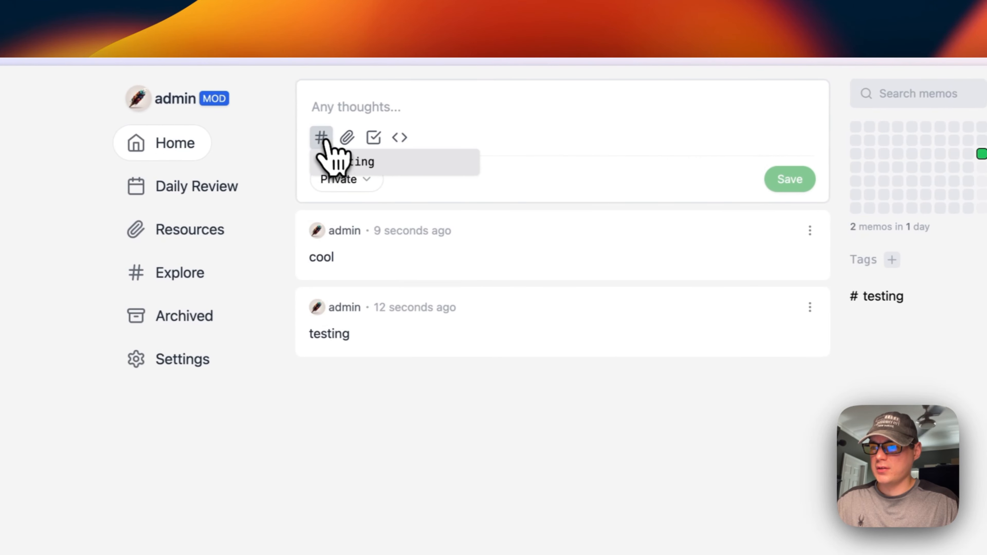
left_click(321, 137)
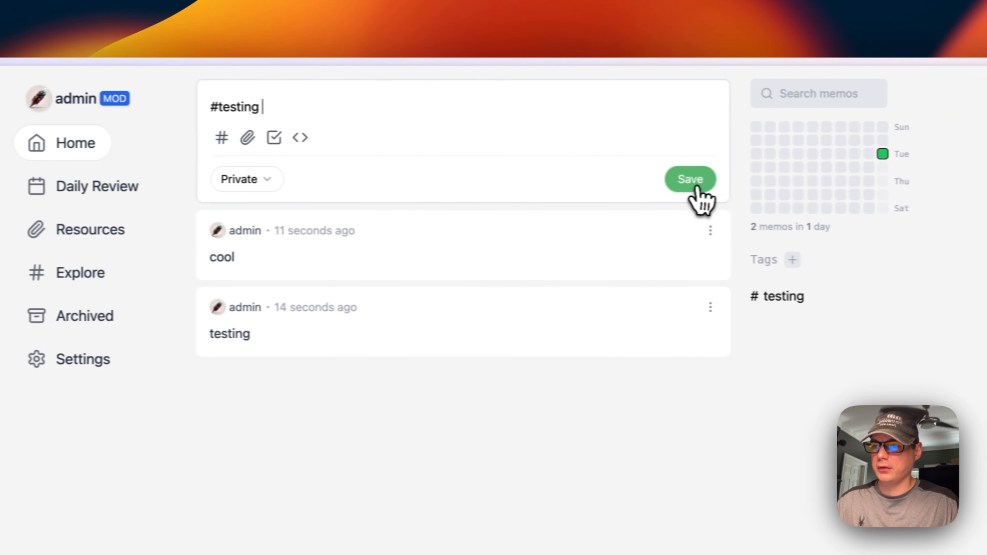
left_click(689, 180)
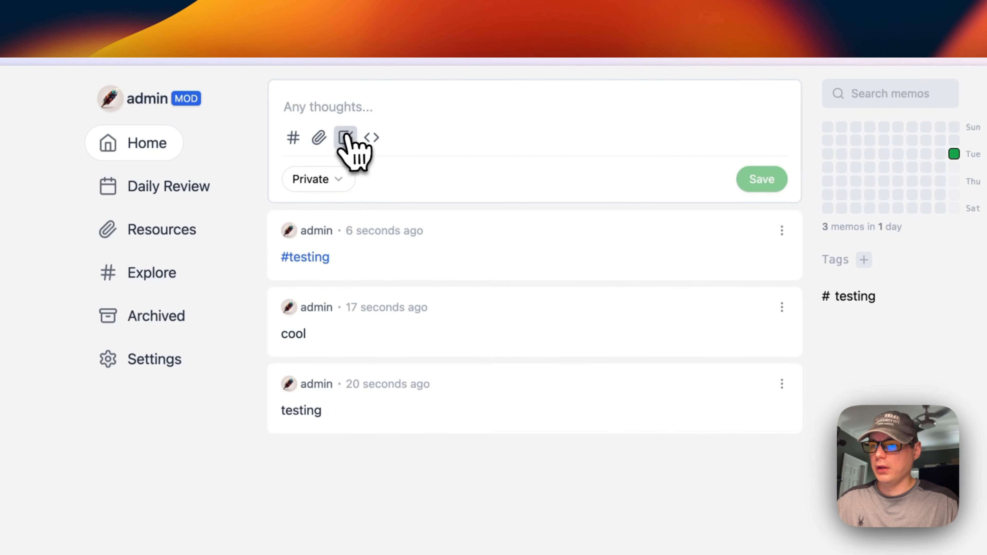
left_click(345, 137)
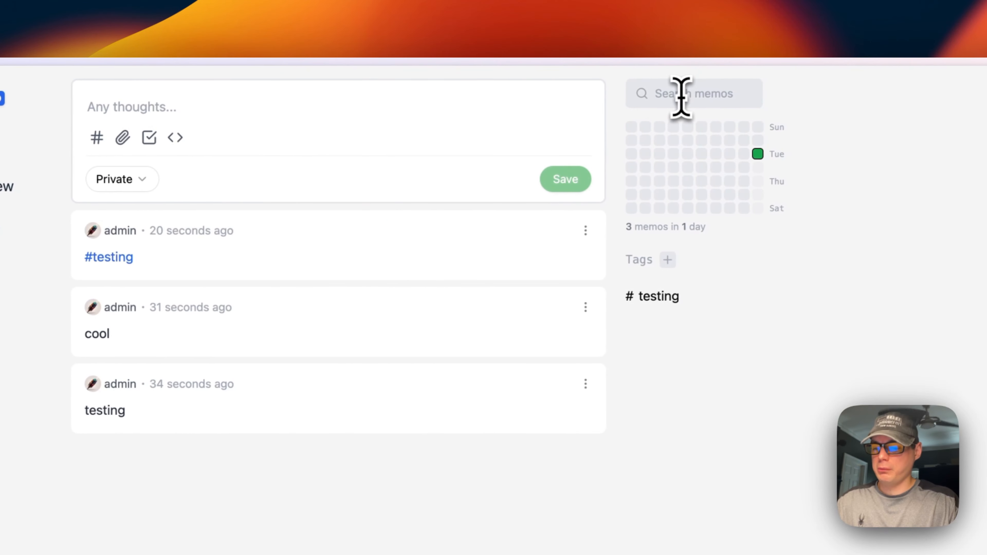
Visit the Daily Review, Resources and Explore pages, then return to the Home feed
type("testing")
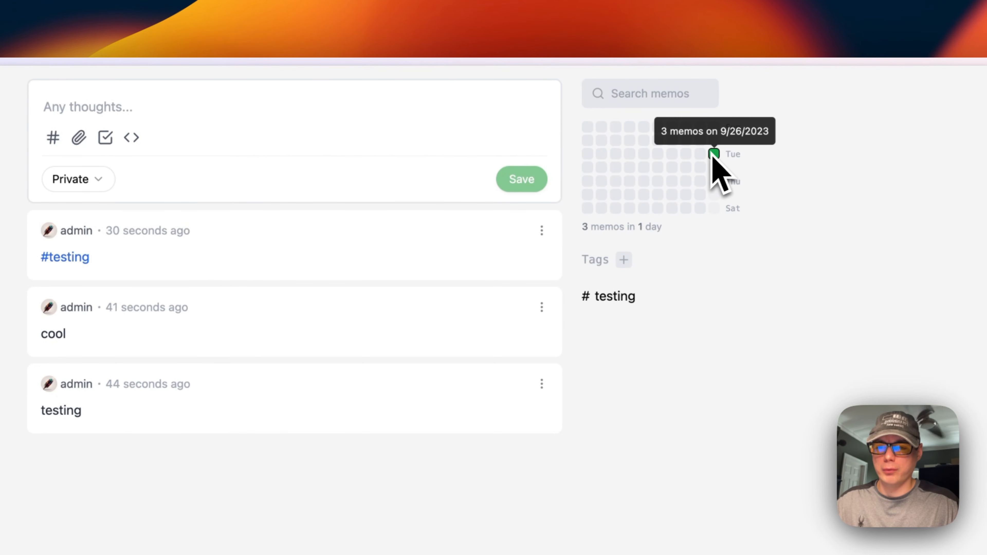
mouse_move(628, 264)
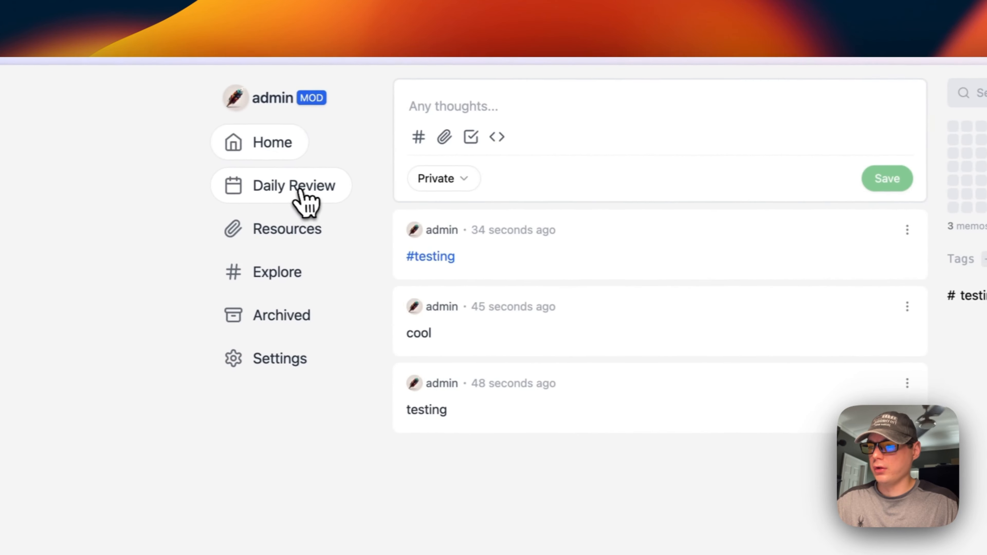
left_click(295, 185)
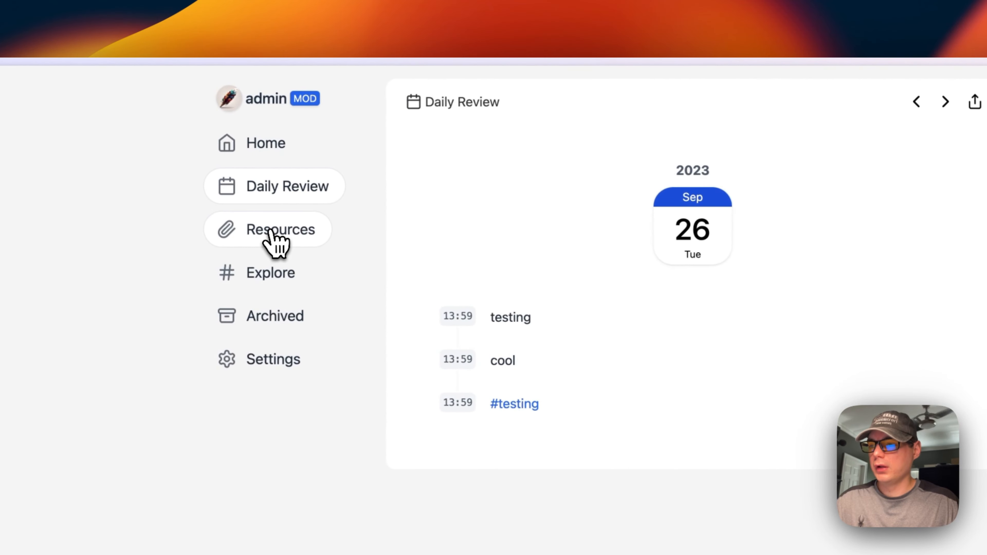
left_click(280, 230)
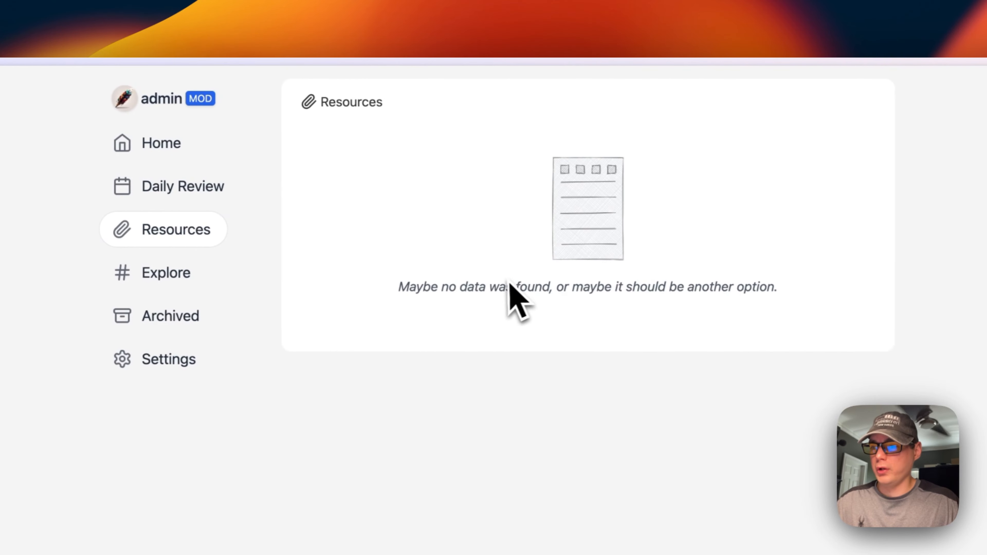
left_click(166, 272)
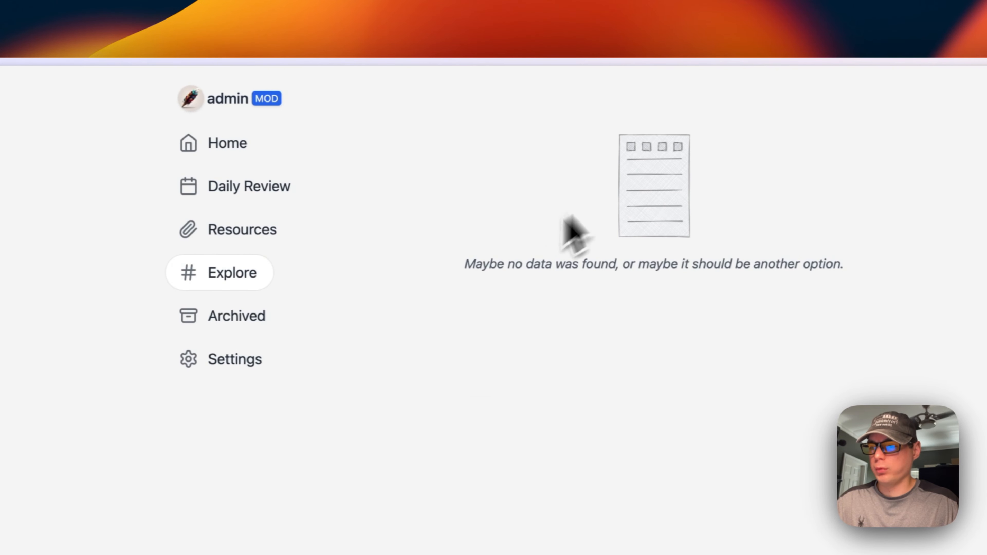
left_click(219, 315)
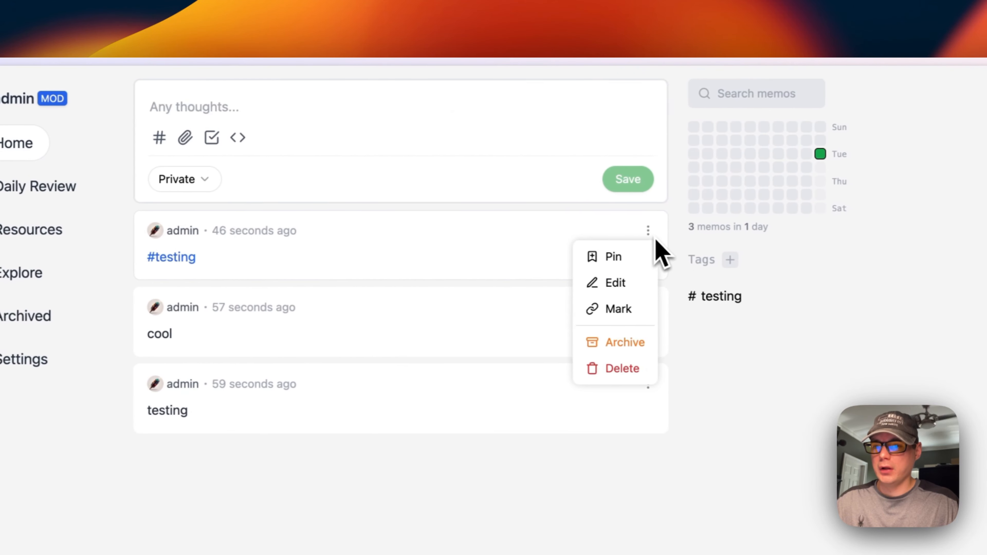
Pin the #testing memo and save a linked memo reading 'testing under'
left_click(611, 257)
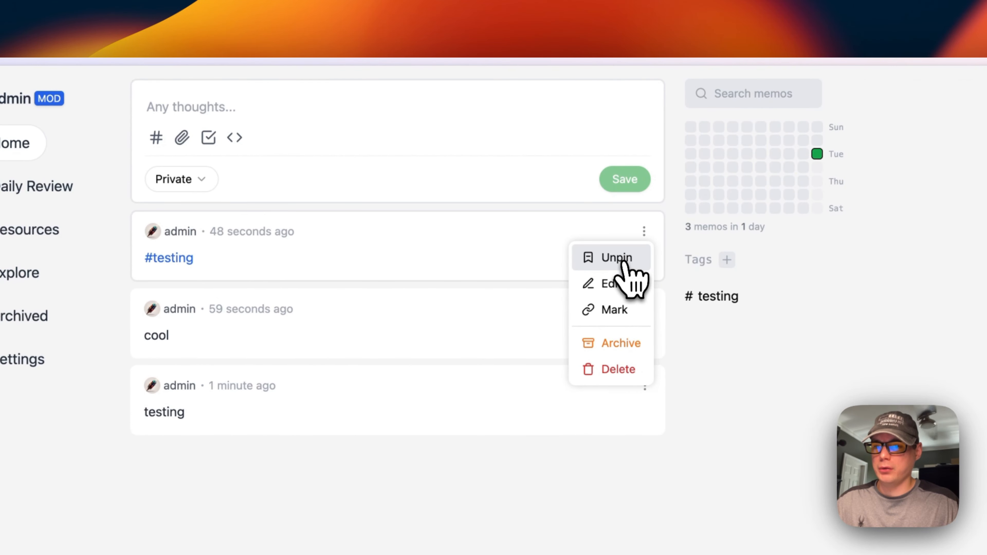
mouse_move(618, 309)
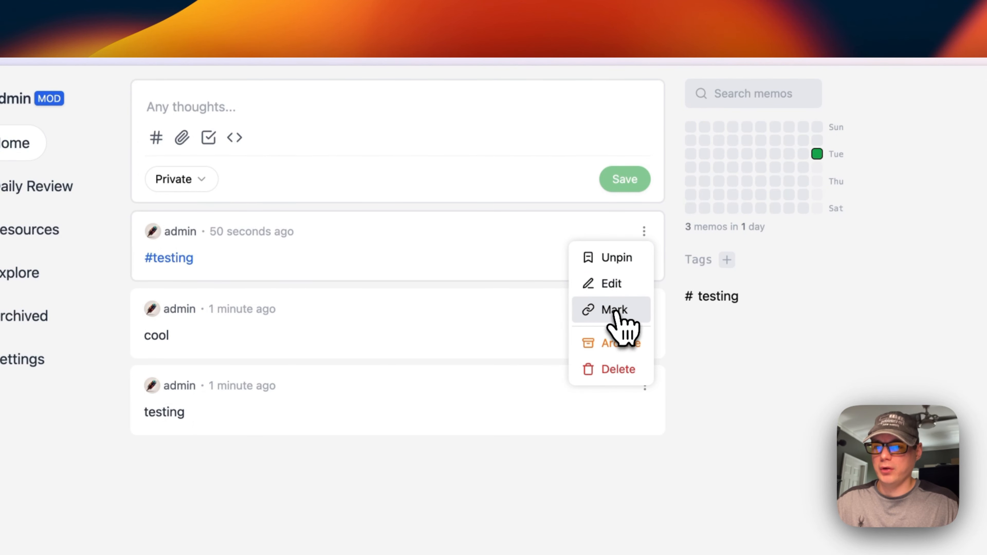
left_click(611, 284)
type("testing under")
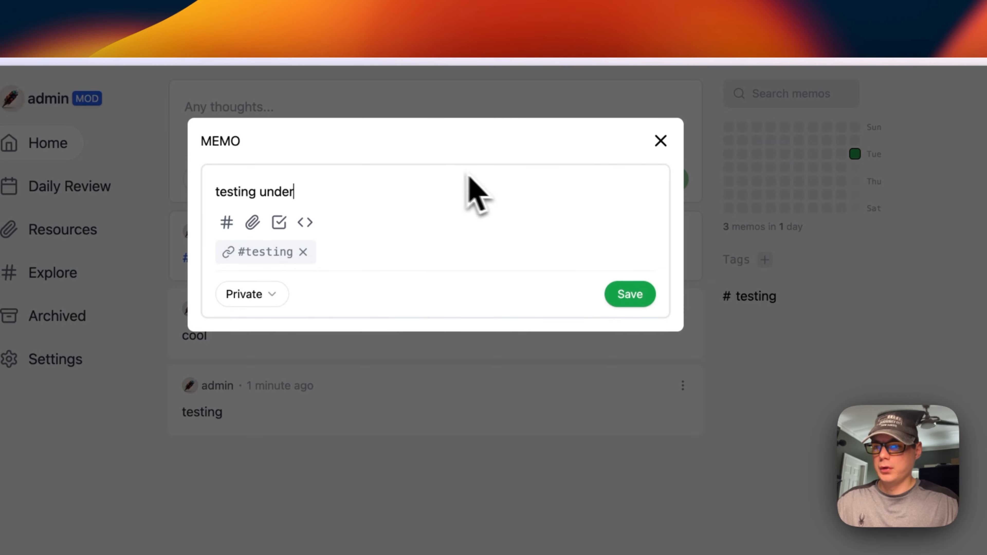
left_click(629, 294)
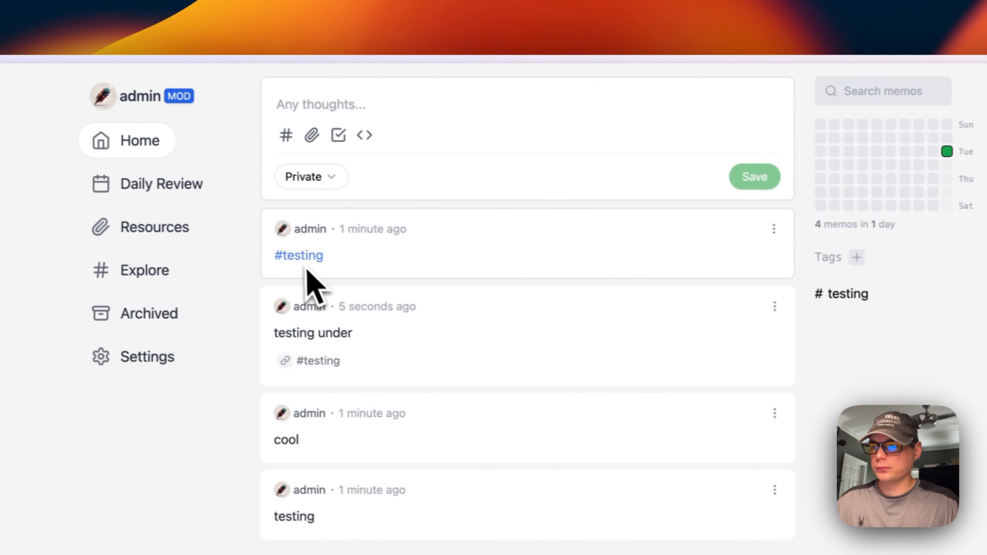
Save a second memo 'testing' linked to the #testing memo from its actions menu
left_click(774, 228)
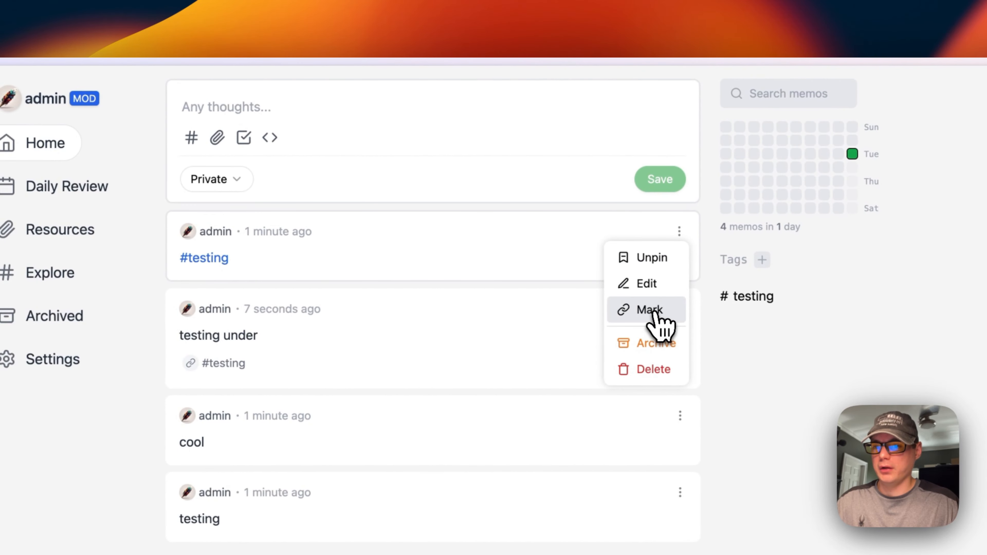
left_click(645, 283)
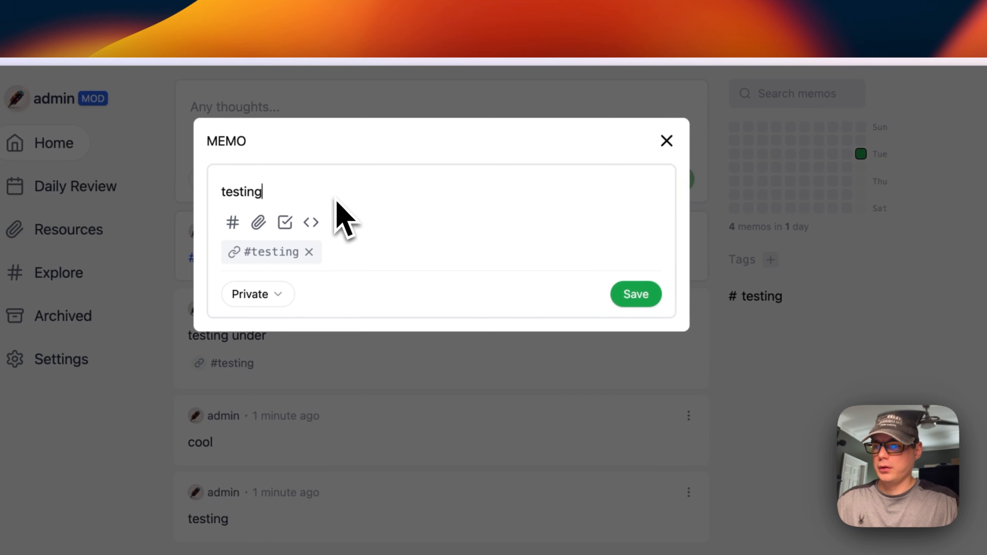
left_click(635, 294)
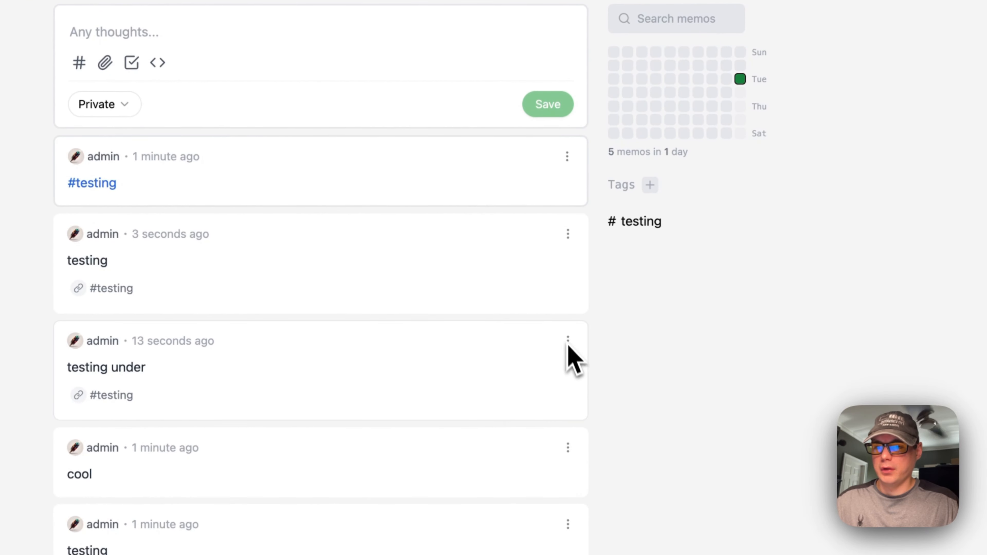
left_click(568, 341)
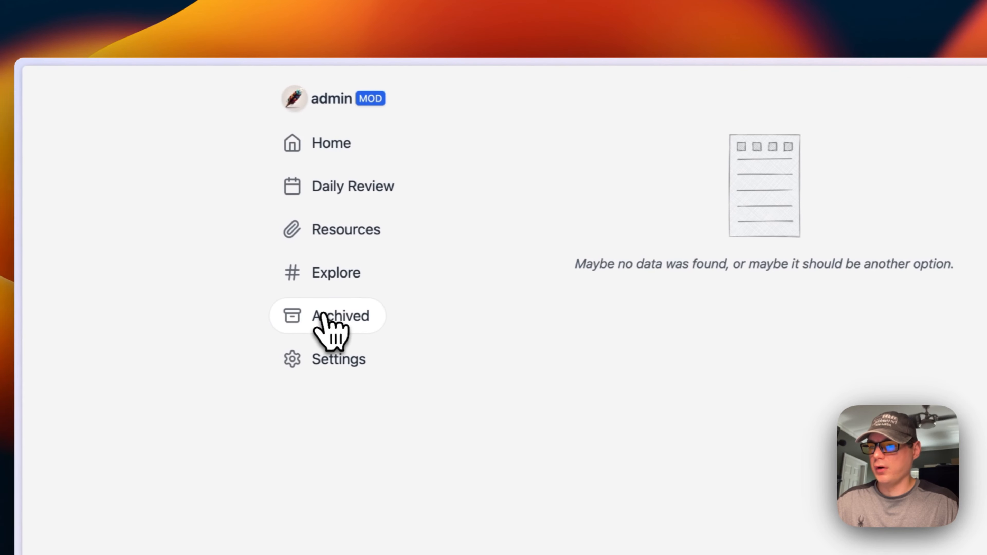
View the Archived page listing the one archived 'testing' memo
left_click(330, 143)
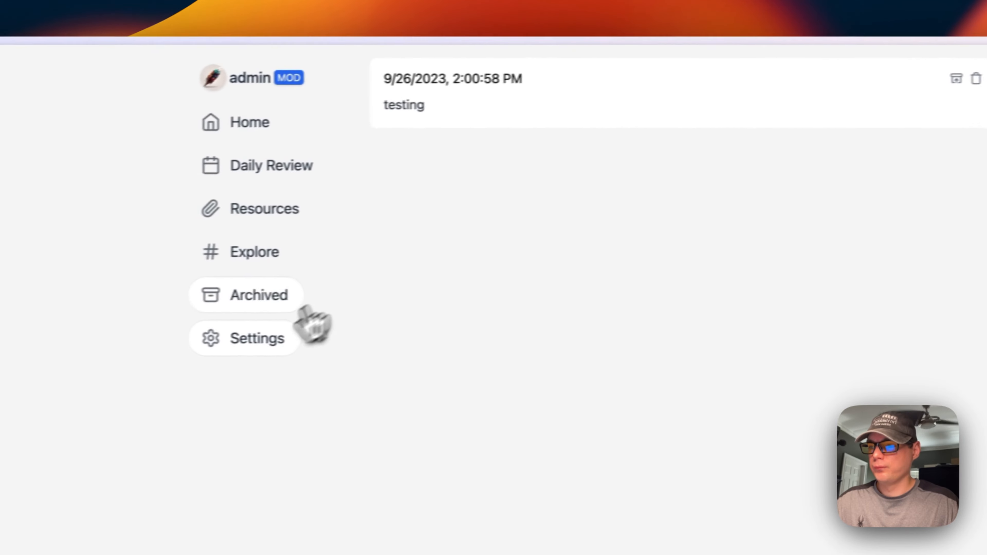
Browse My Account and Preferences settings, then the Member page showing only admin
left_click(256, 338)
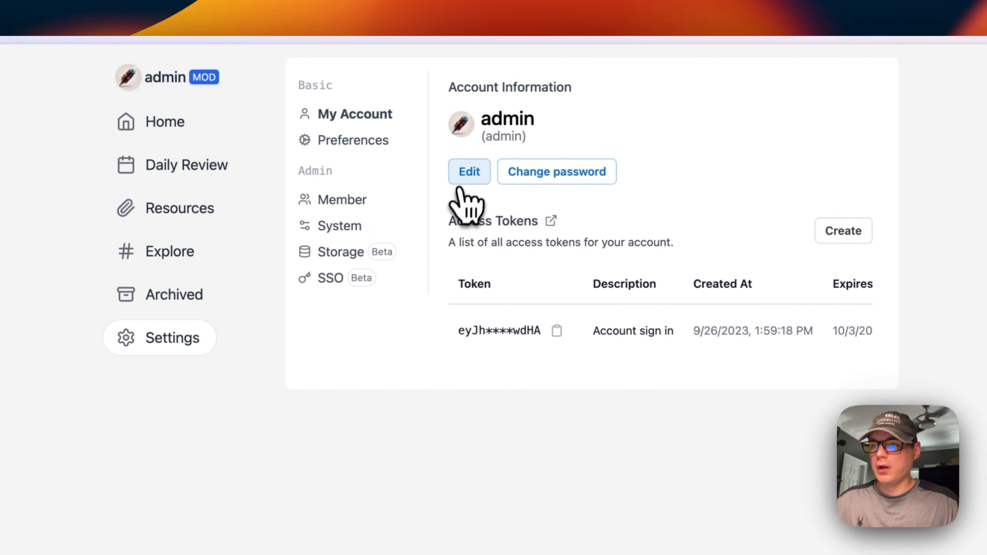
left_click(469, 172)
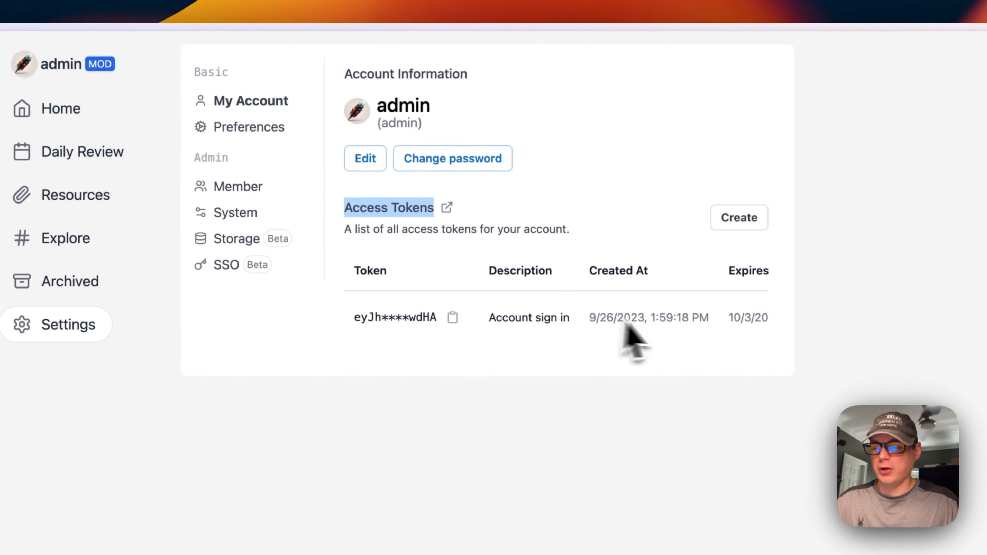
left_click(247, 127)
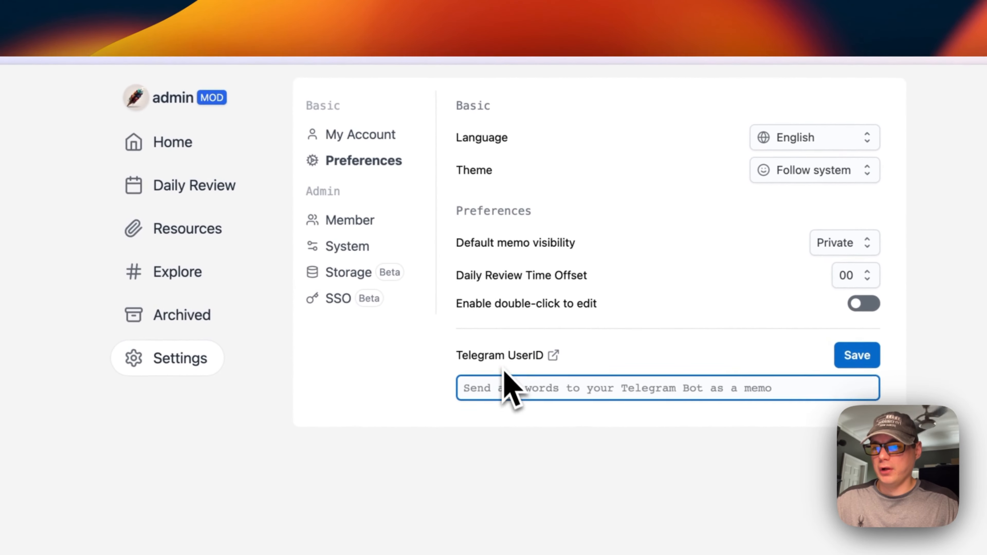
left_click(350, 220)
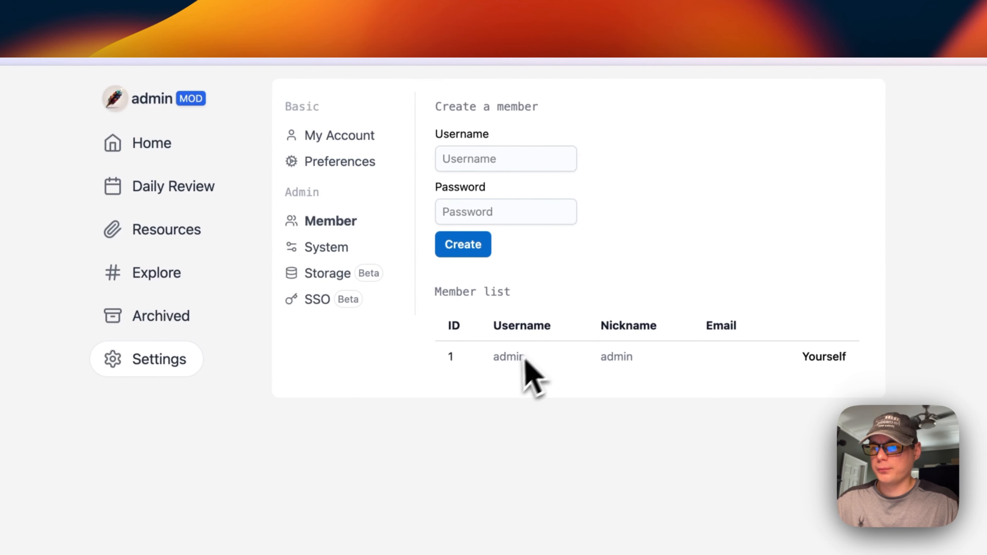
Review the System settings down to Additional script, then move to the Storage settings
left_click(329, 247)
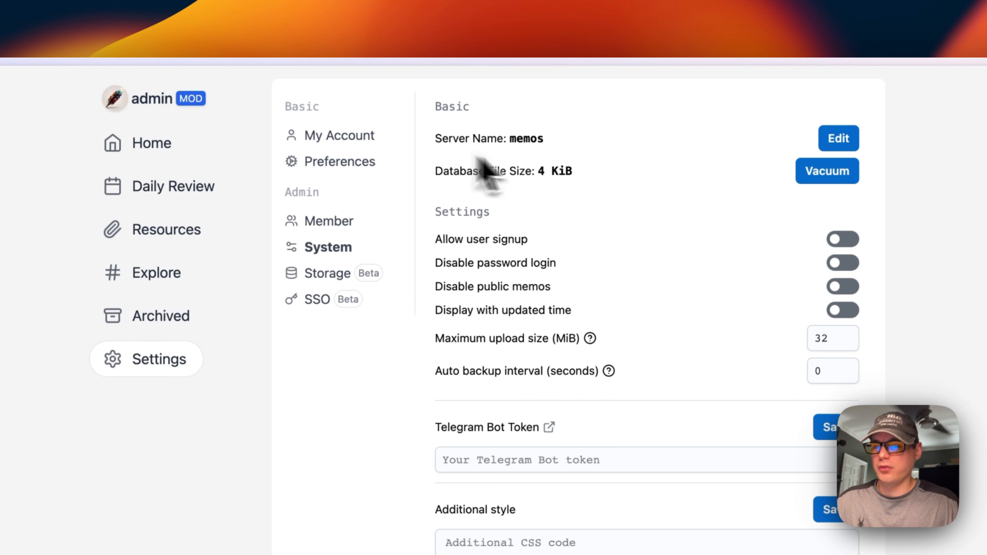
mouse_move(452, 175)
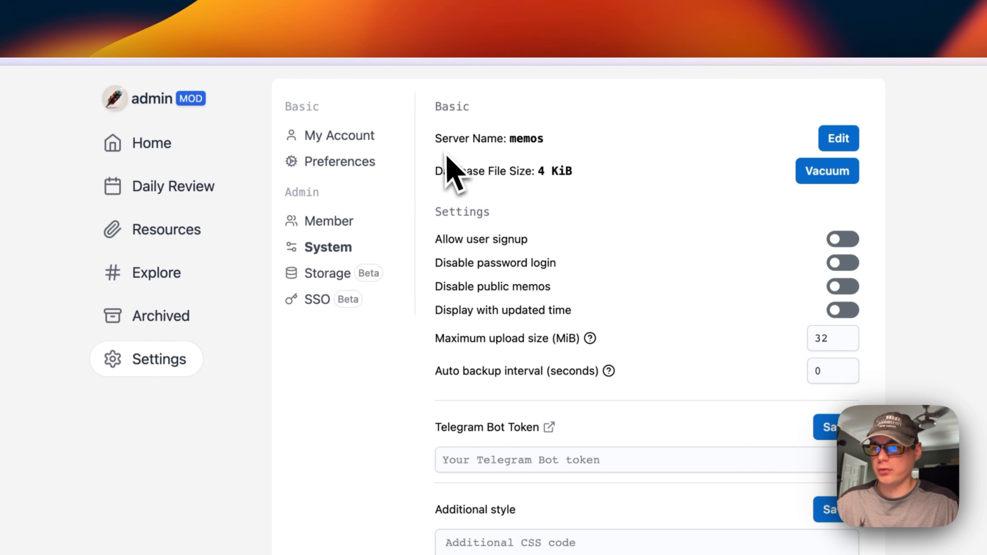
mouse_move(570, 202)
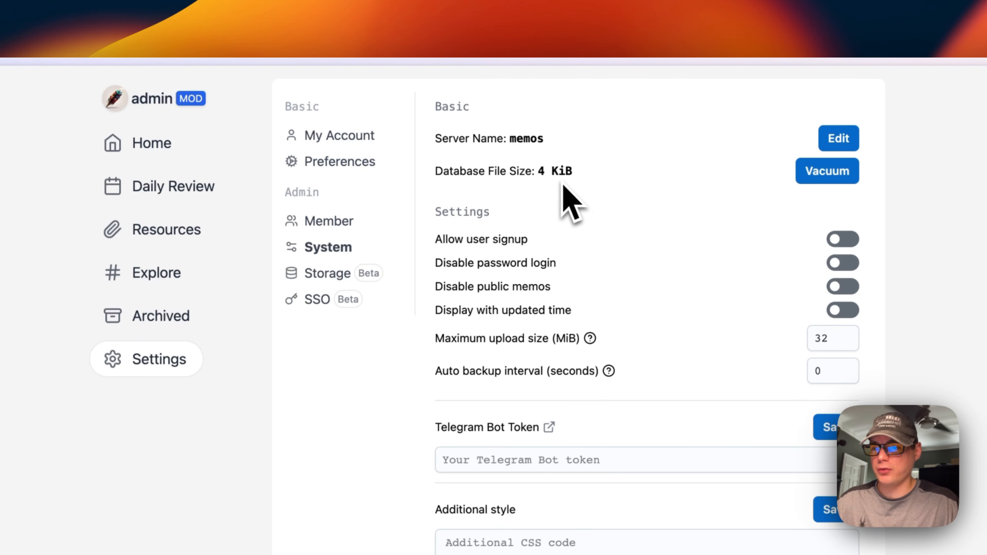
mouse_move(525, 271)
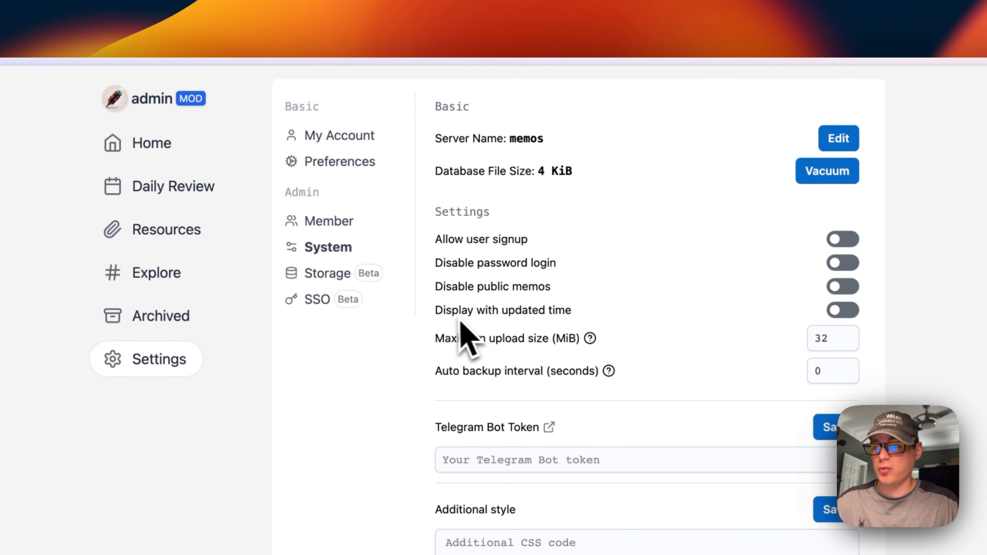
mouse_move(519, 359)
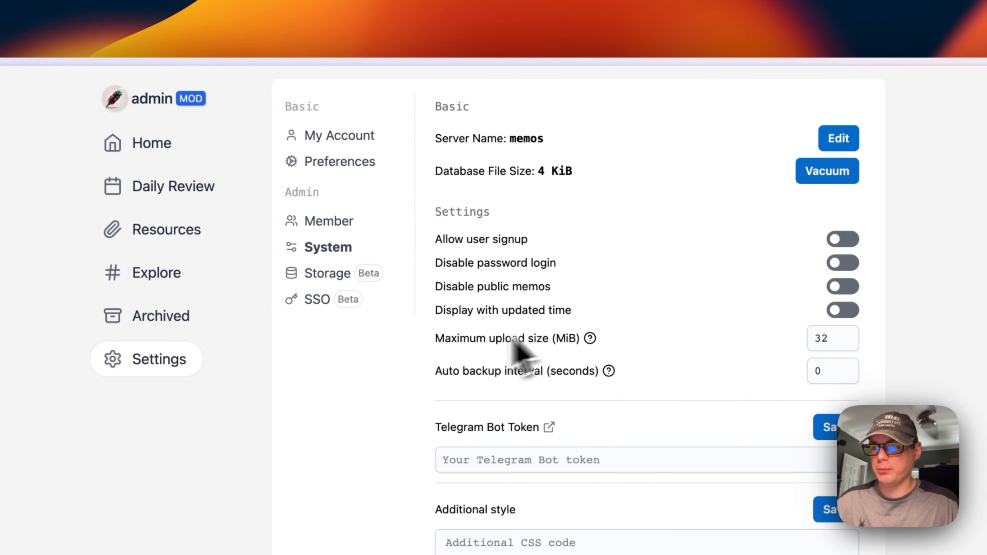
scroll("down", 3)
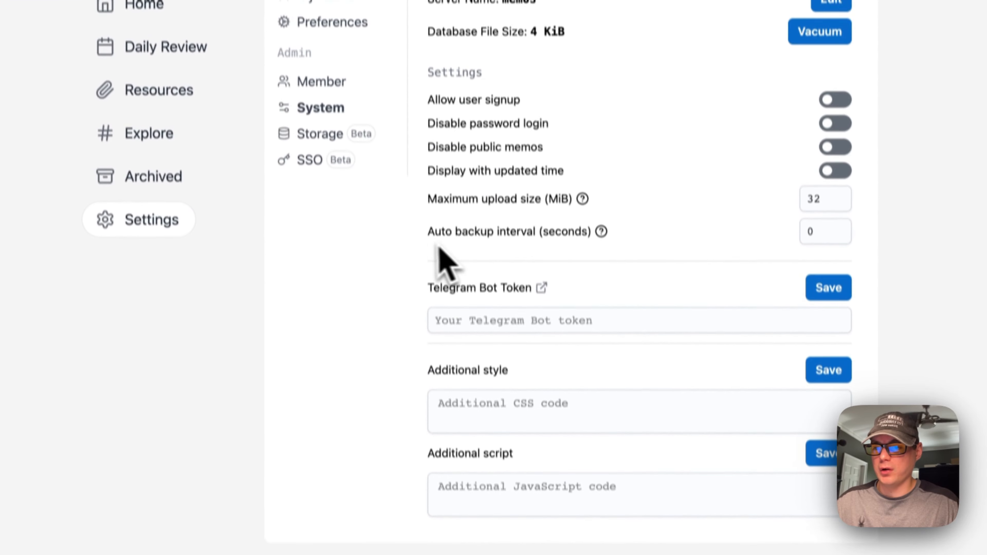
scroll("down", 3)
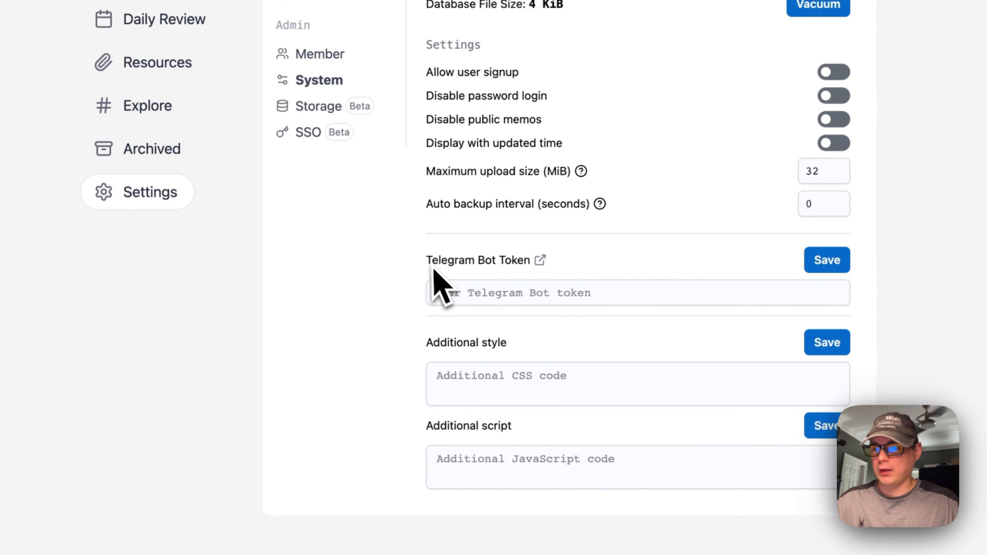
mouse_move(504, 378)
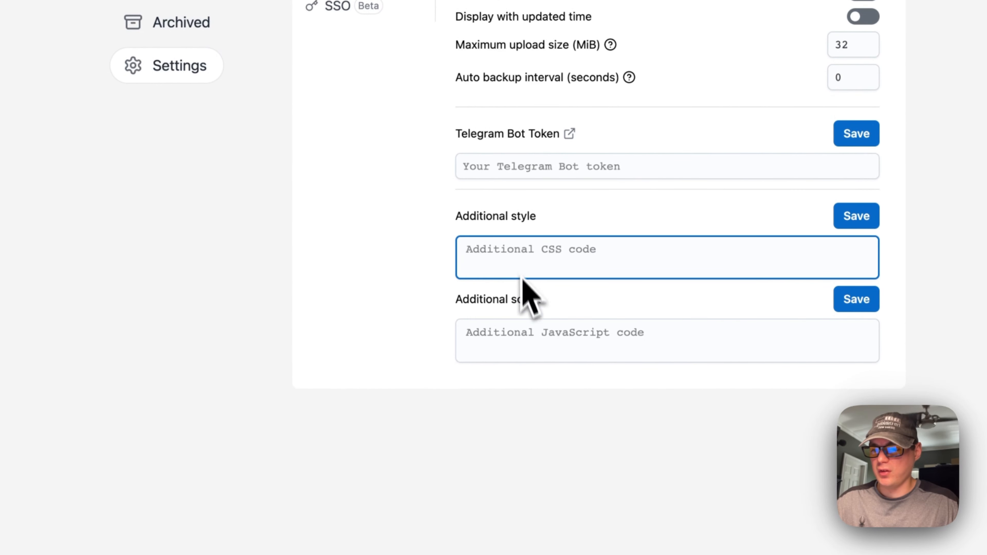
double_click(497, 299)
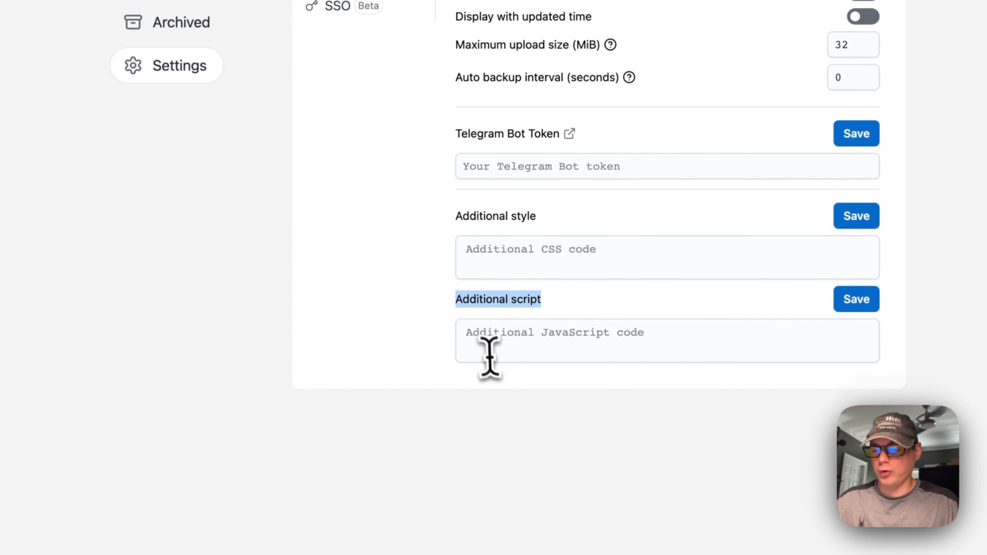
left_click(667, 340)
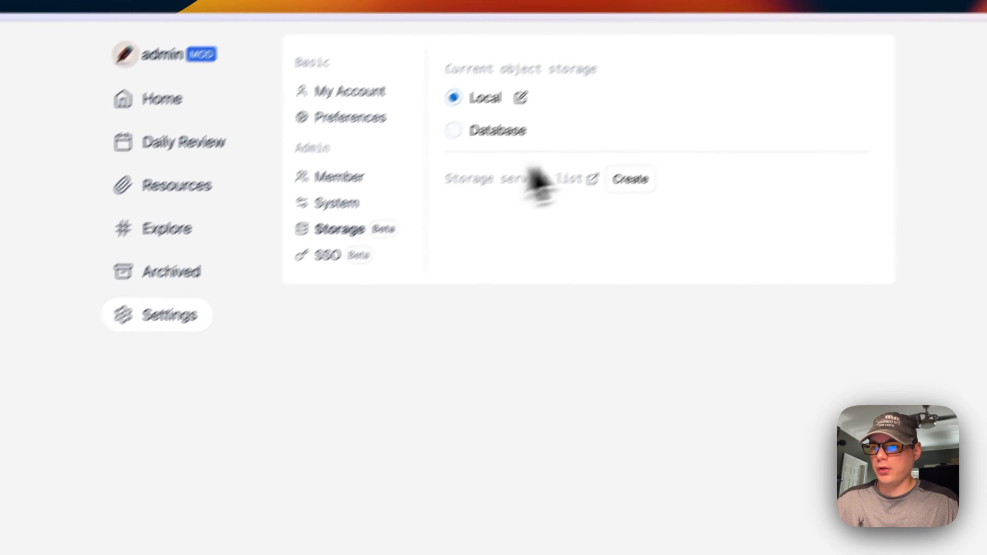
Check the Local storage option and view the Create Storage form without saving
left_click(520, 97)
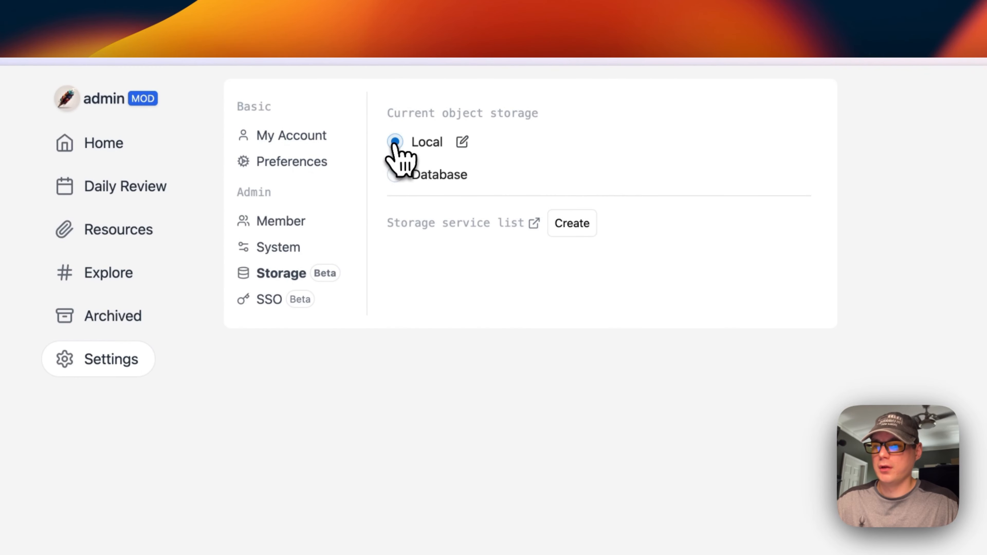
left_click(570, 222)
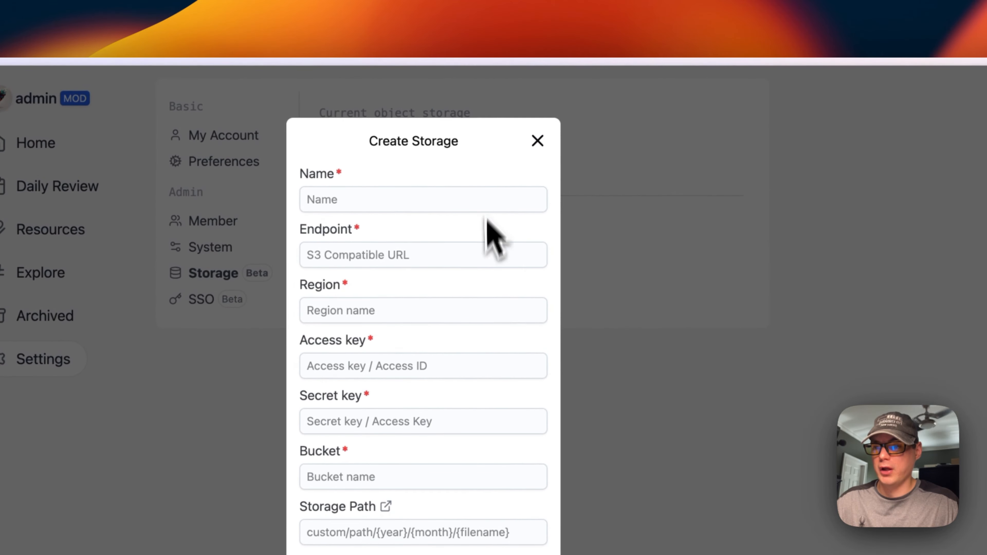
left_click(538, 141)
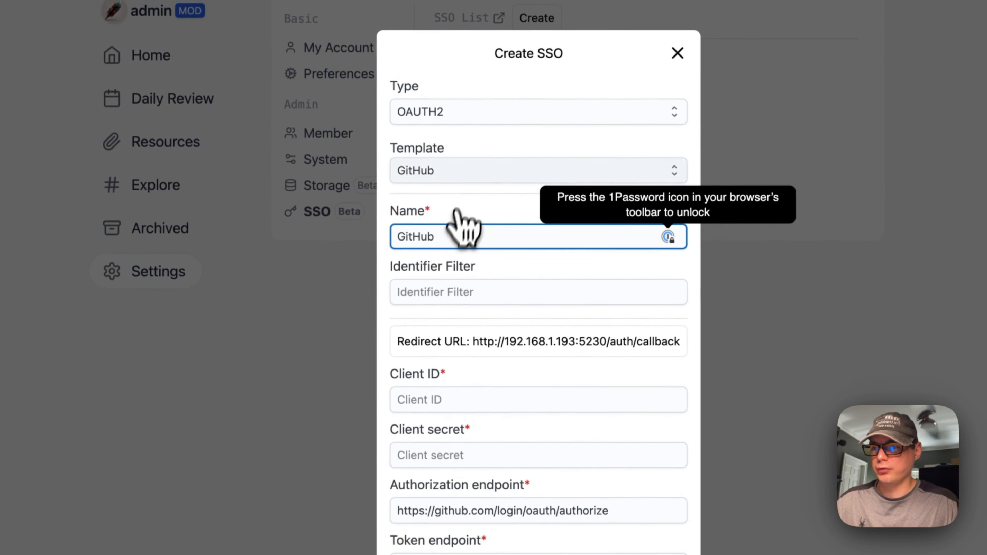
Dismiss the GitHub Create SSO form unsaved and return to the Home feed
left_click(538, 171)
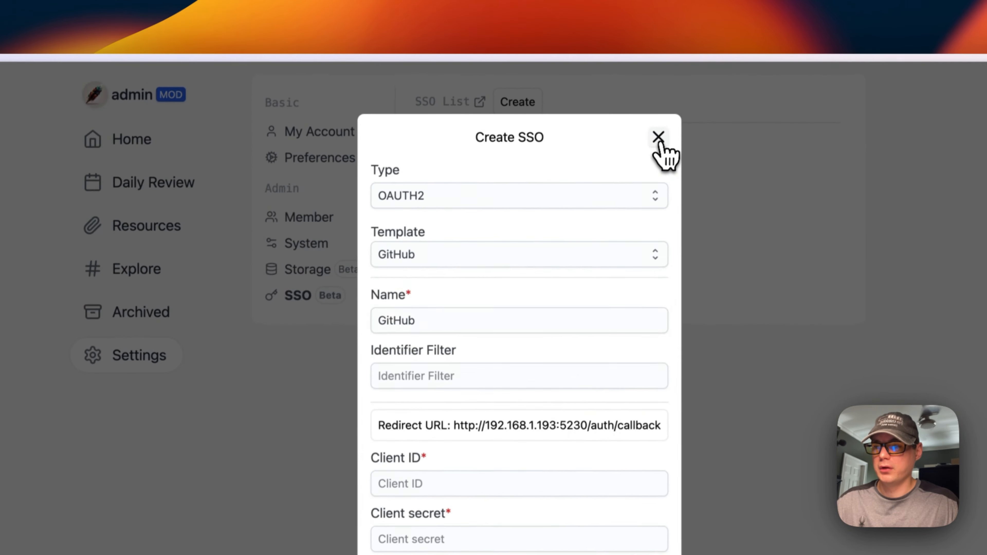
left_click(659, 137)
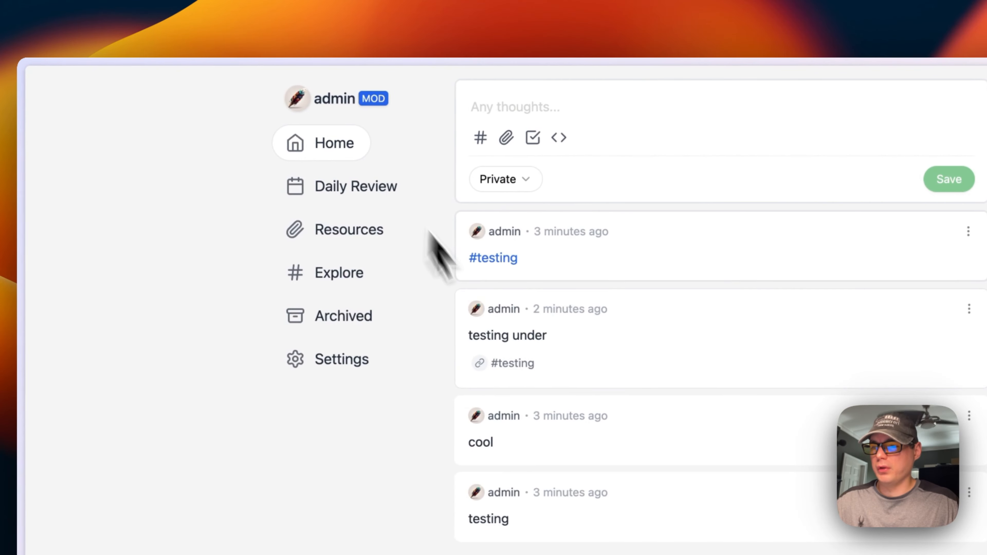